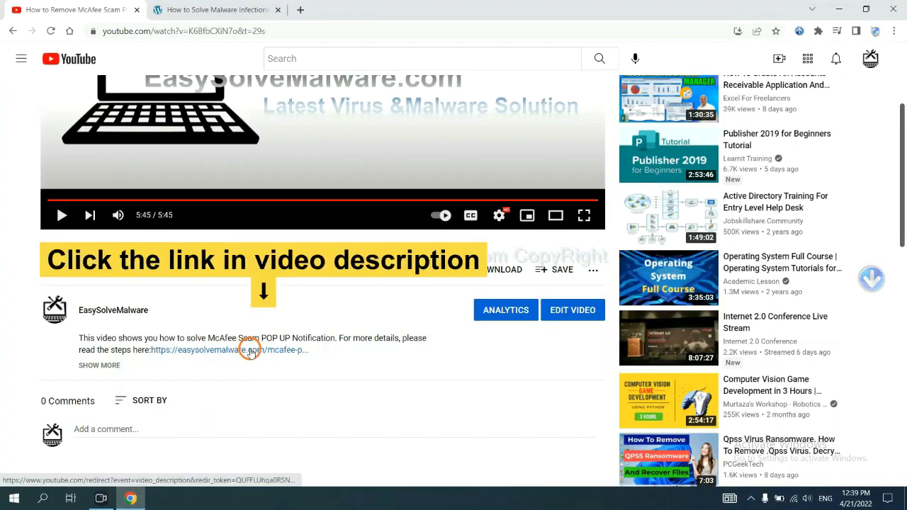
Follow the easysolvemalware.com guide link and download the SpyHunter for Windows installer.
click(248, 349)
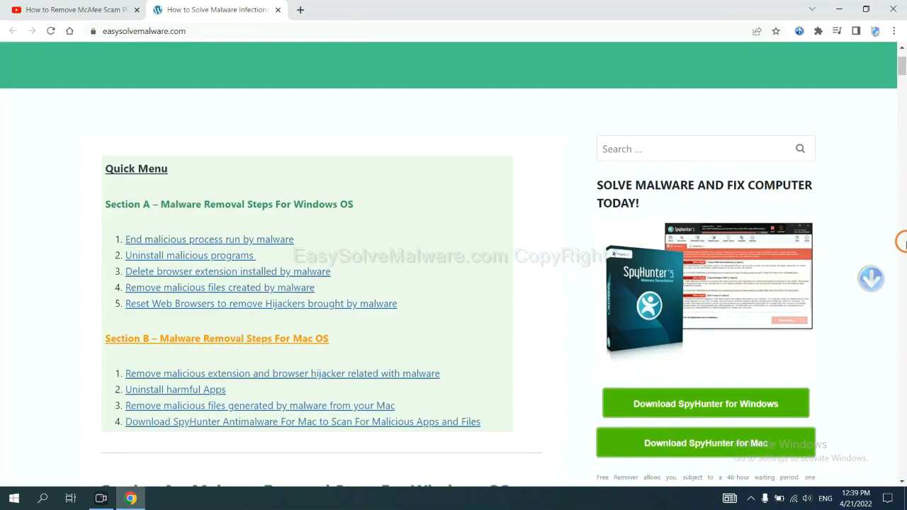
scroll(down, 3)
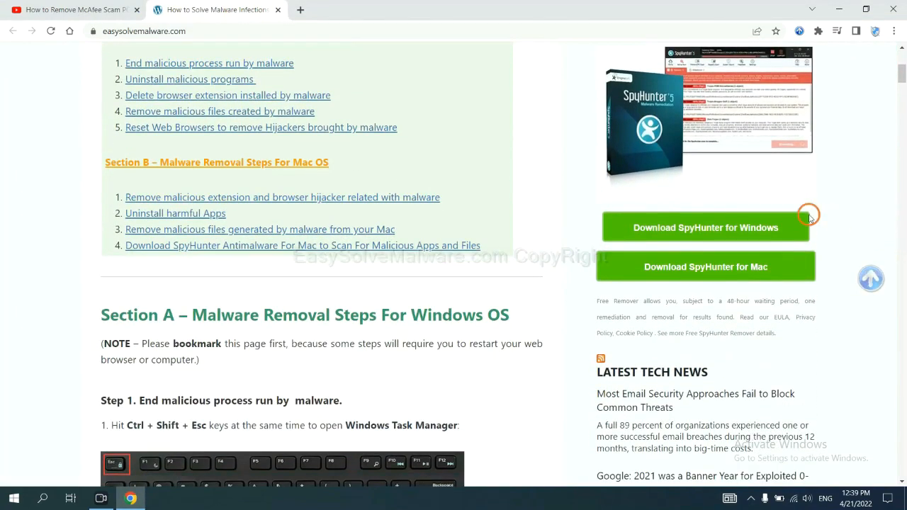
click(706, 227)
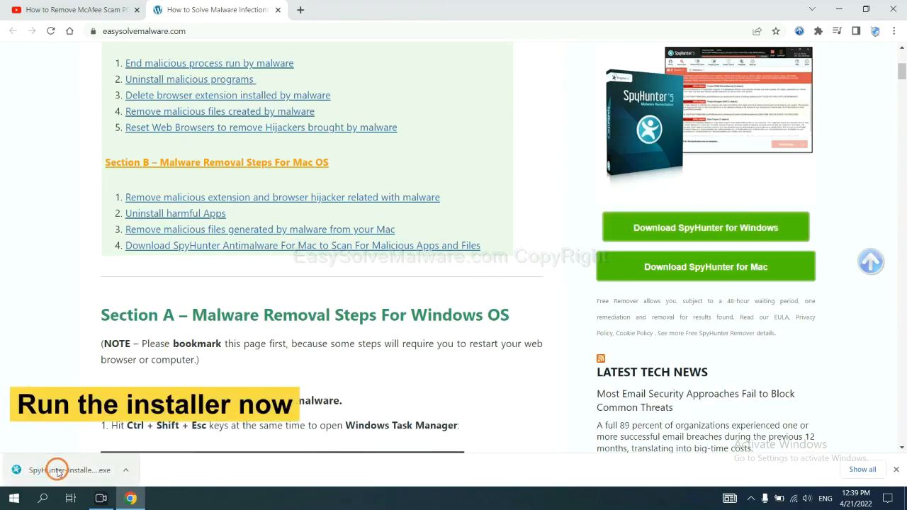
Run the SpyHunter 5 installer in English, accept the EULA and install.
click(57, 470)
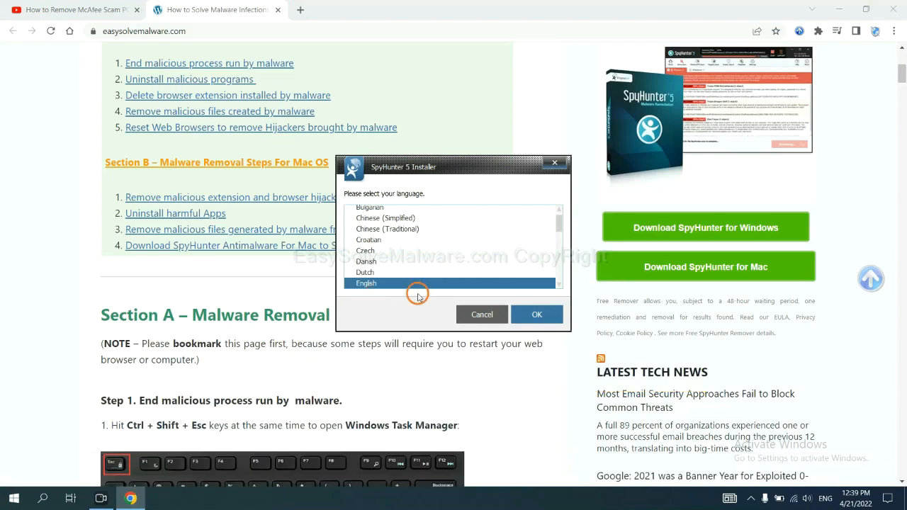
click(537, 314)
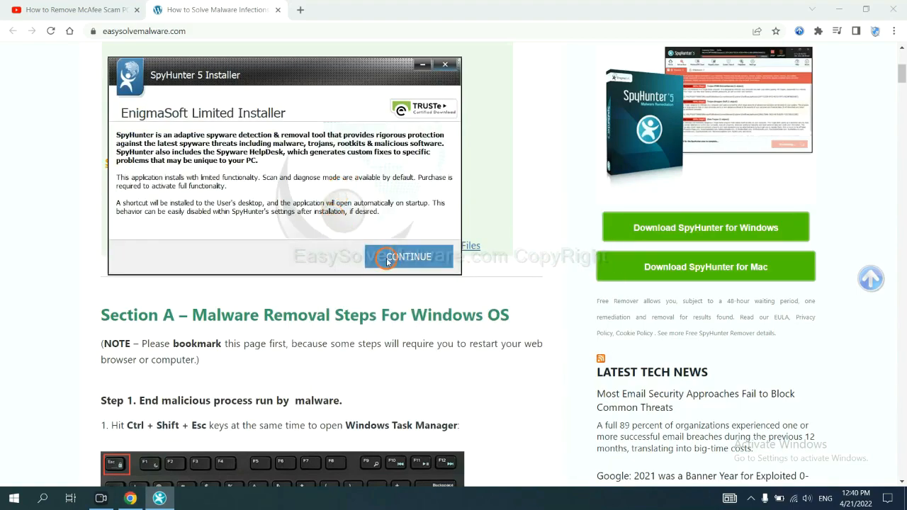
click(410, 257)
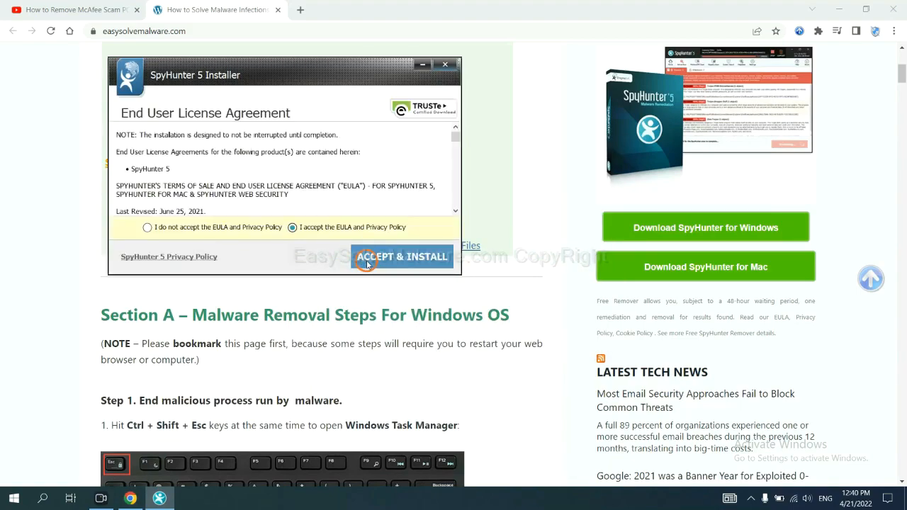
click(402, 256)
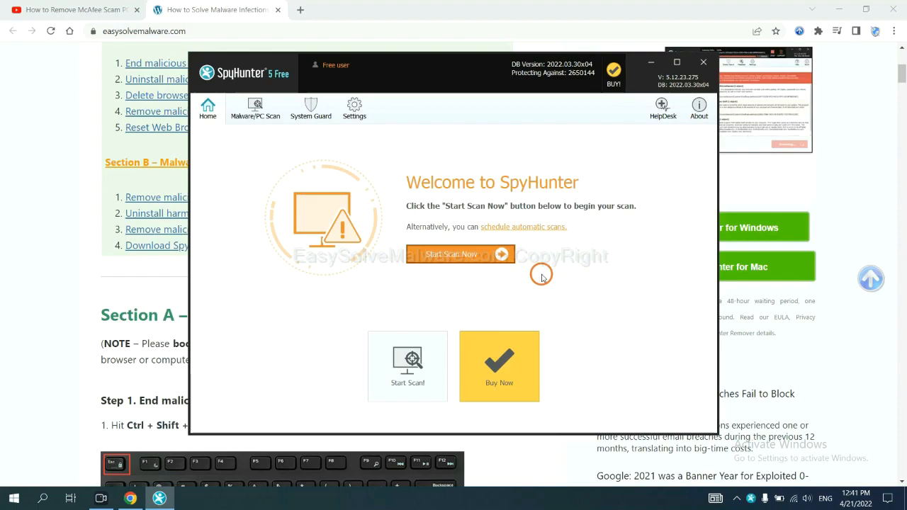
Run a SpyHunter scan and review remove360.bat under Unknown Objects.
click(452, 253)
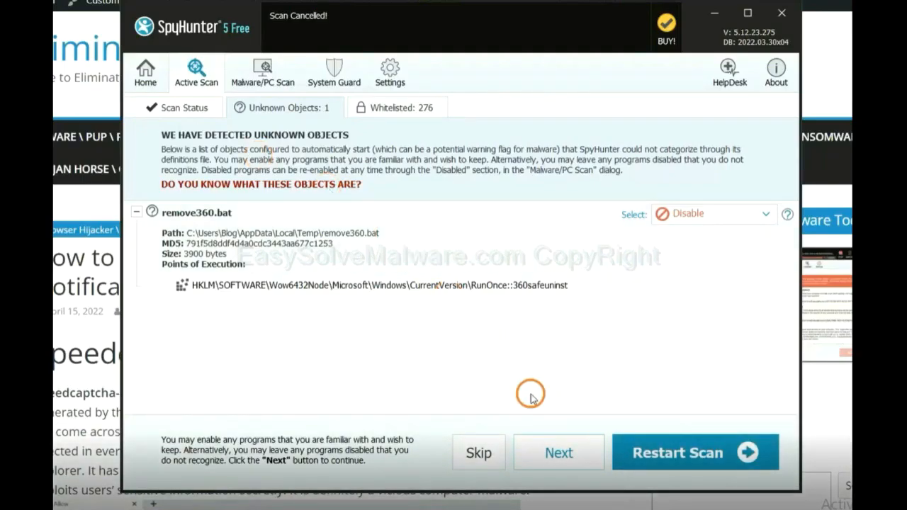
click(558, 451)
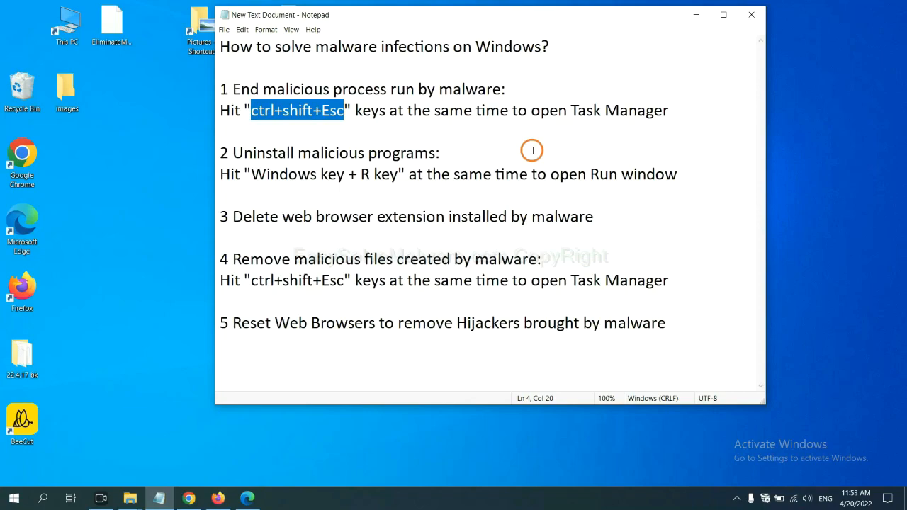
Review Task Manager's Processes list and end the suspicious task.
click(332, 110)
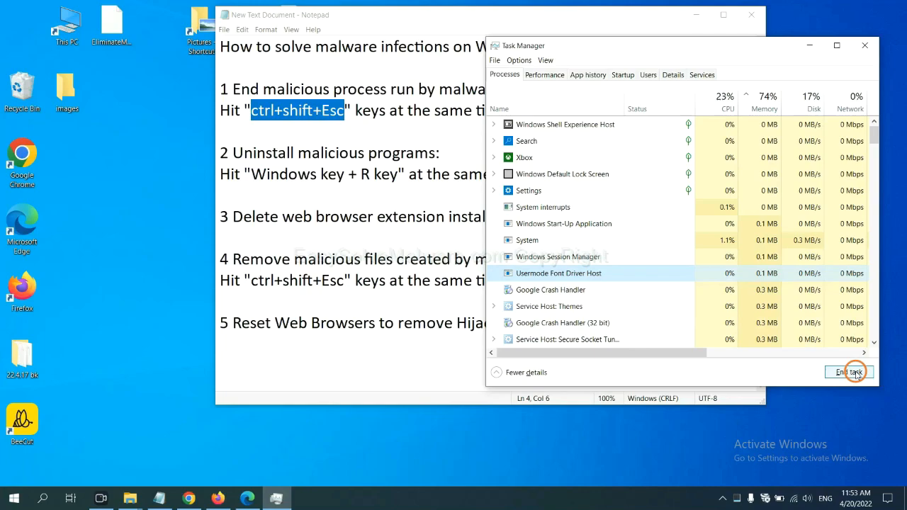
click(849, 372)
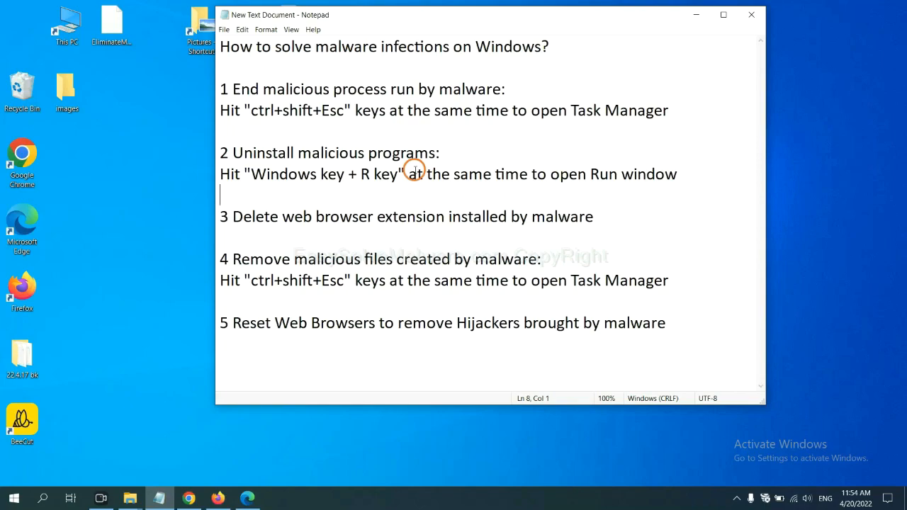
Highlight the Win+R note, open Run and select the 'control panel' command.
double_click(263, 175)
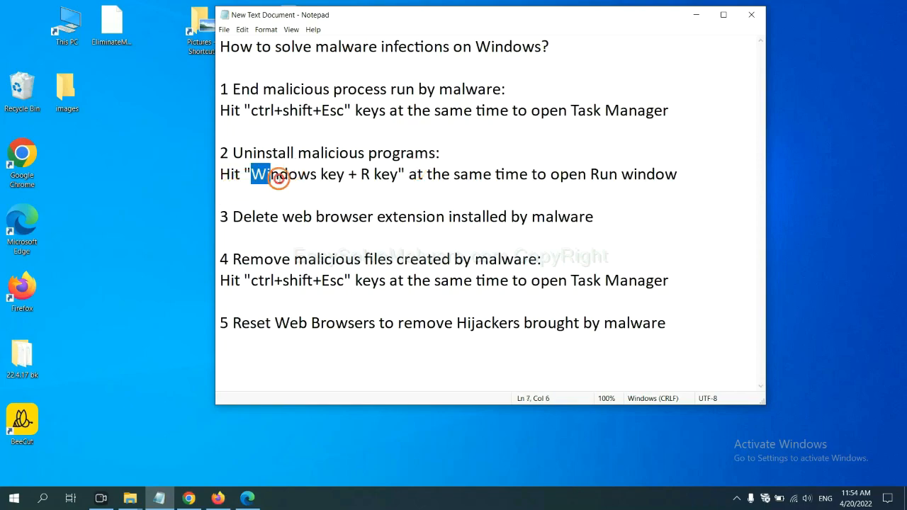
drag(251, 174, 397, 175)
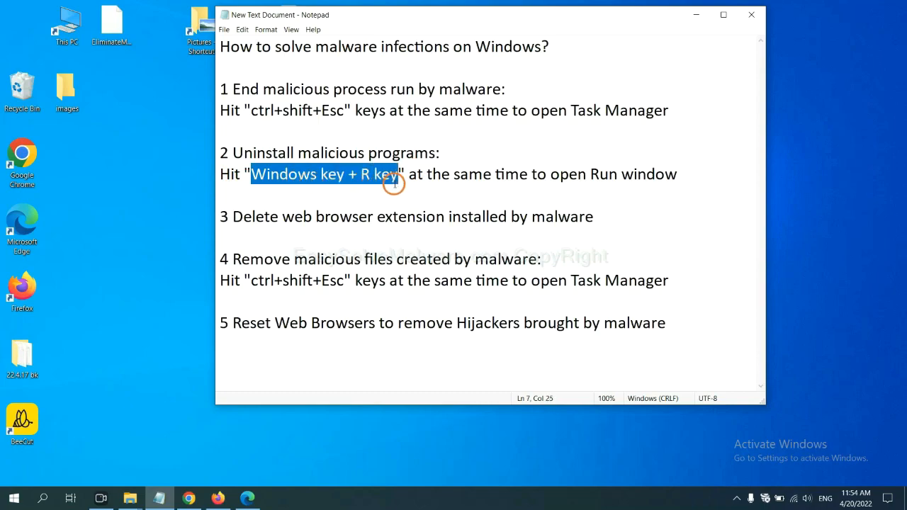
mouse_move(400, 189)
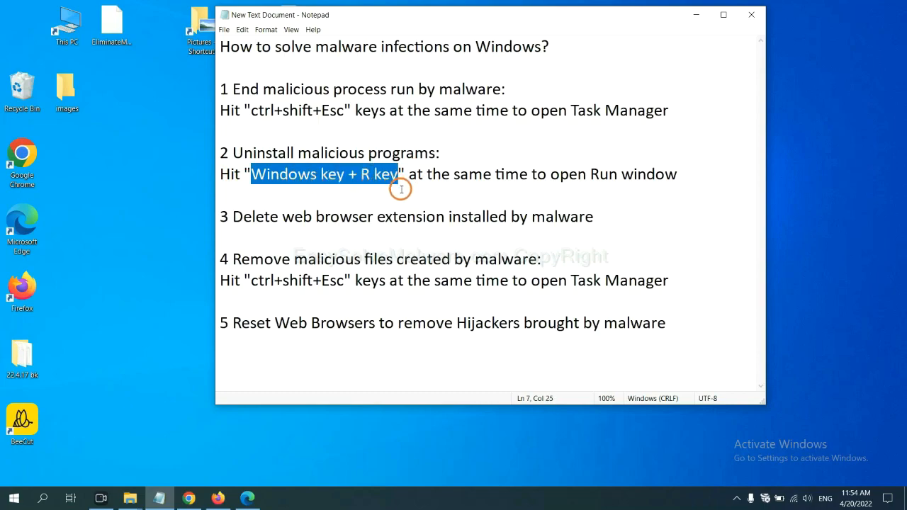
key(Win+r)
text(control panel)
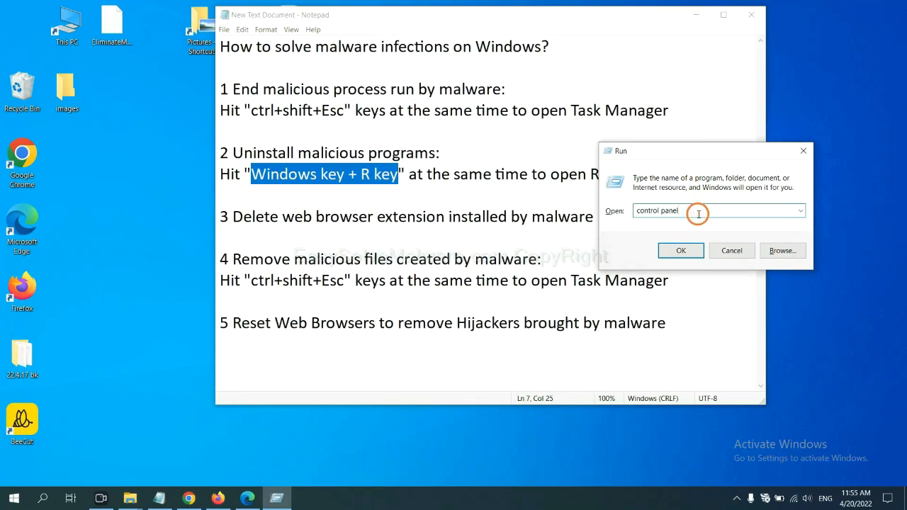
double_click(657, 211)
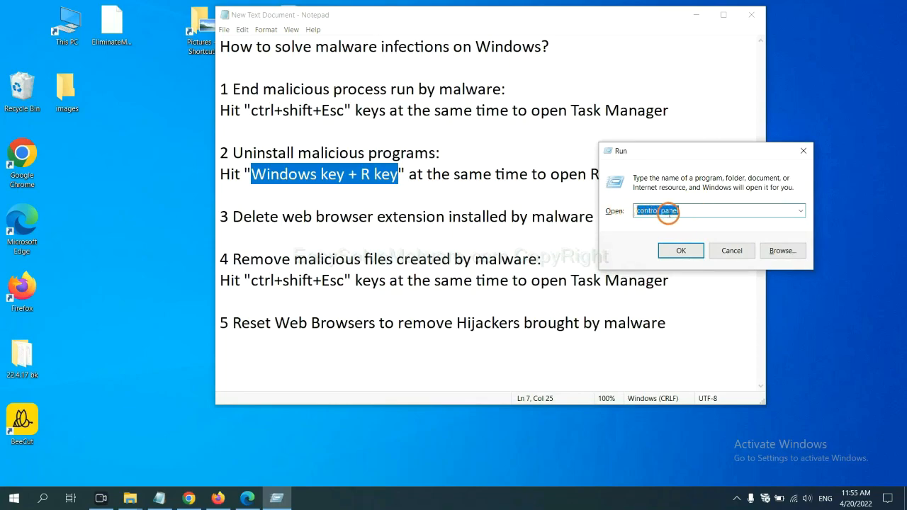
click(680, 250)
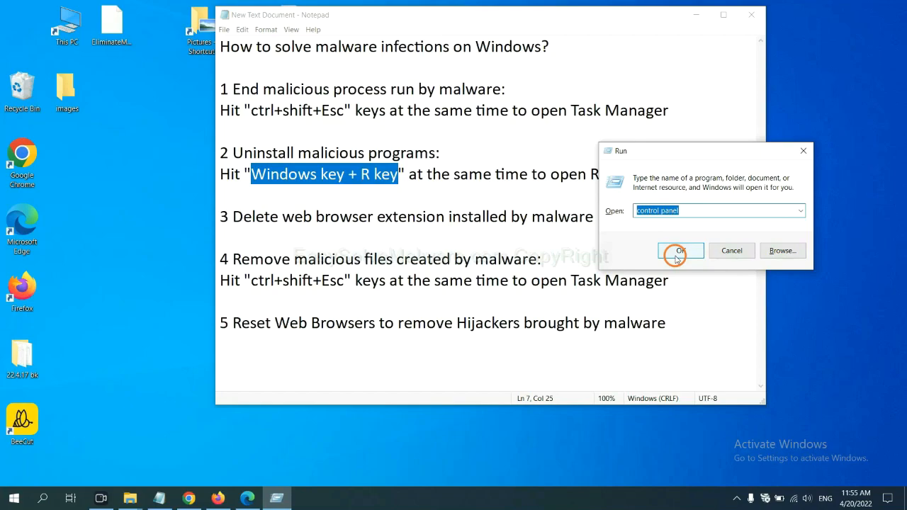
Run control panel, open 'Uninstall a program' and select the suspected program.
click(680, 250)
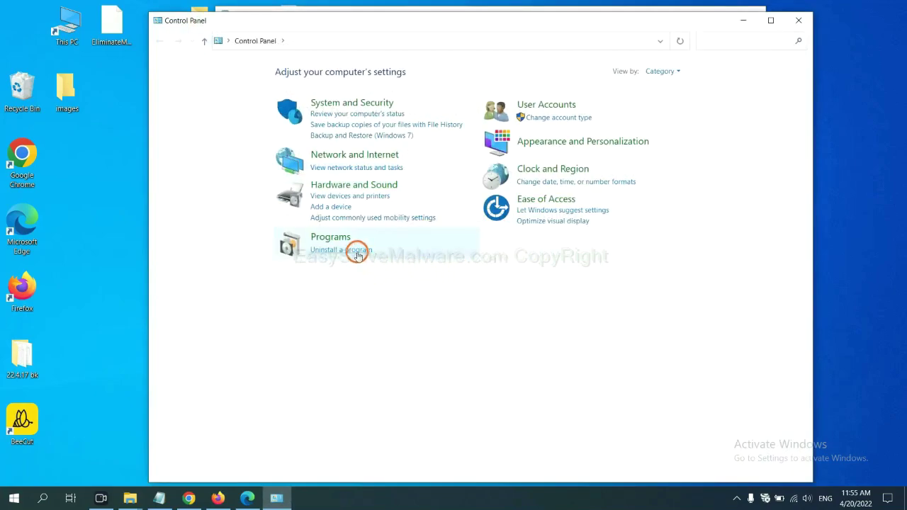
click(339, 249)
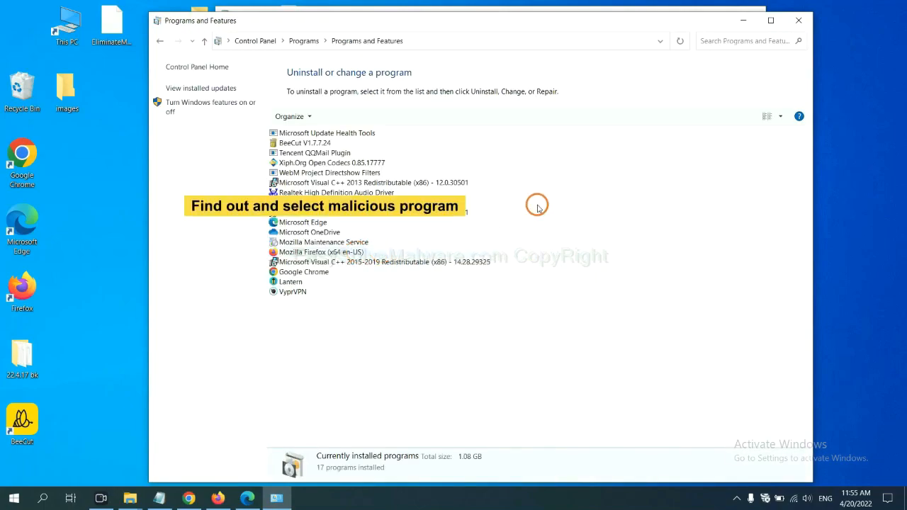
mouse_move(546, 196)
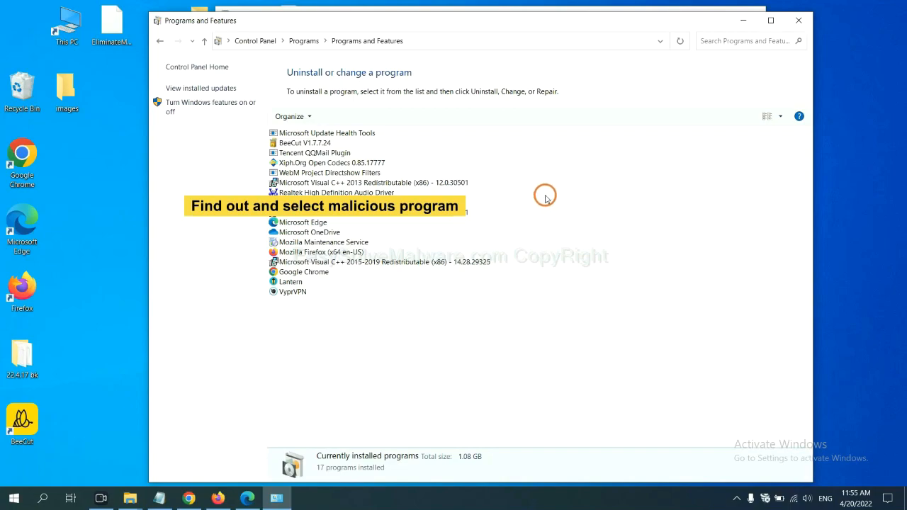
mouse_move(550, 191)
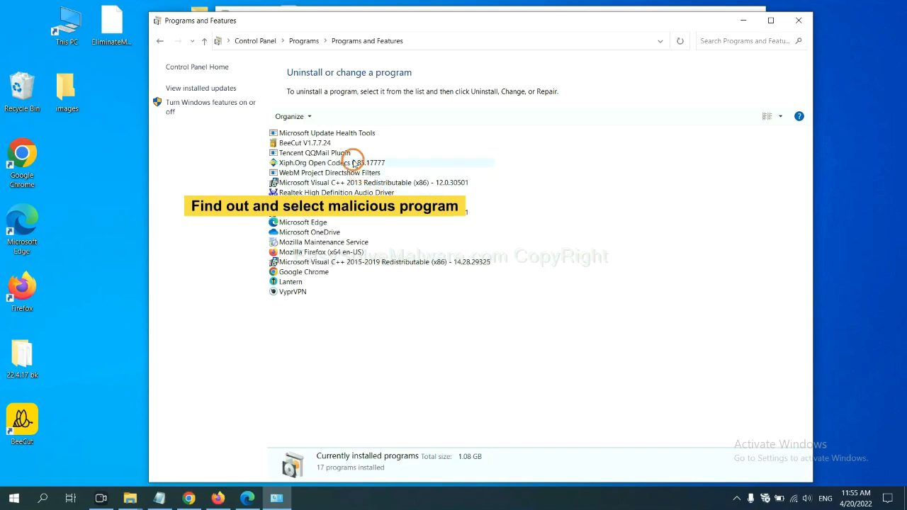
click(342, 162)
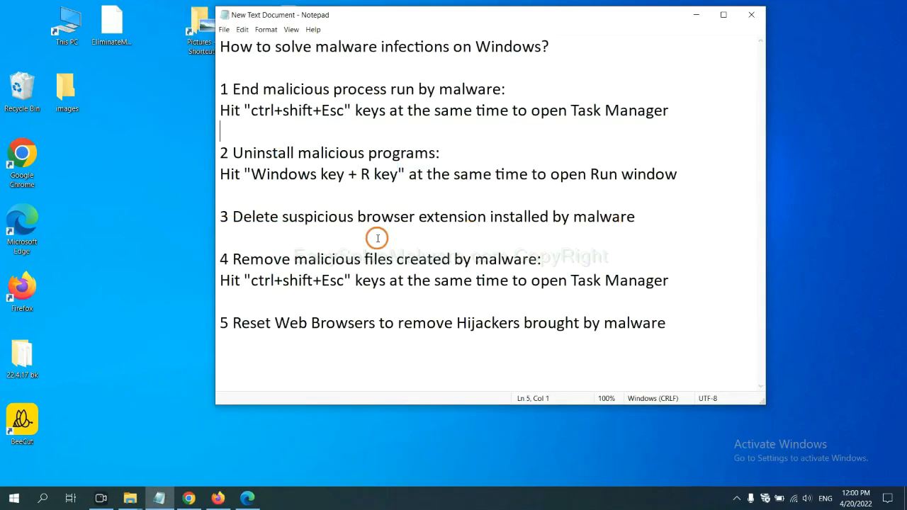
mouse_move(367, 240)
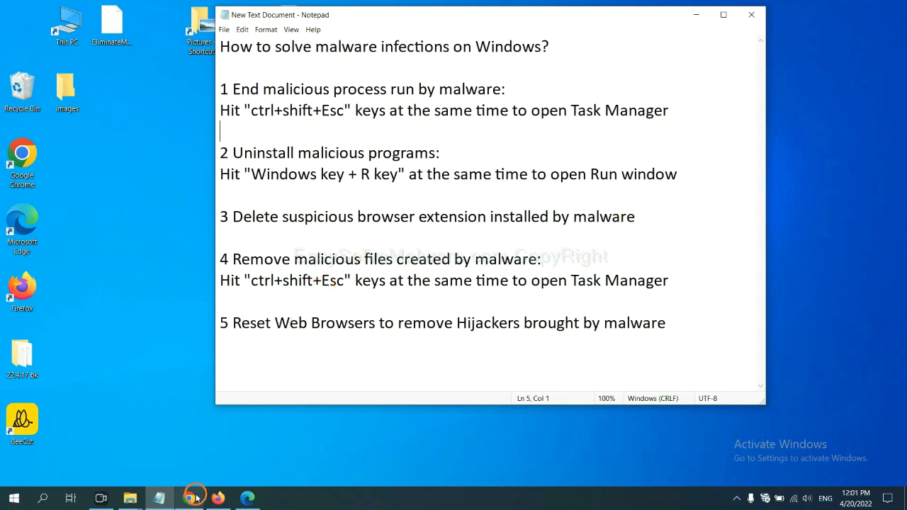
Open Chrome's More tools > Extensions page and remove Scroll To Top.
click(196, 498)
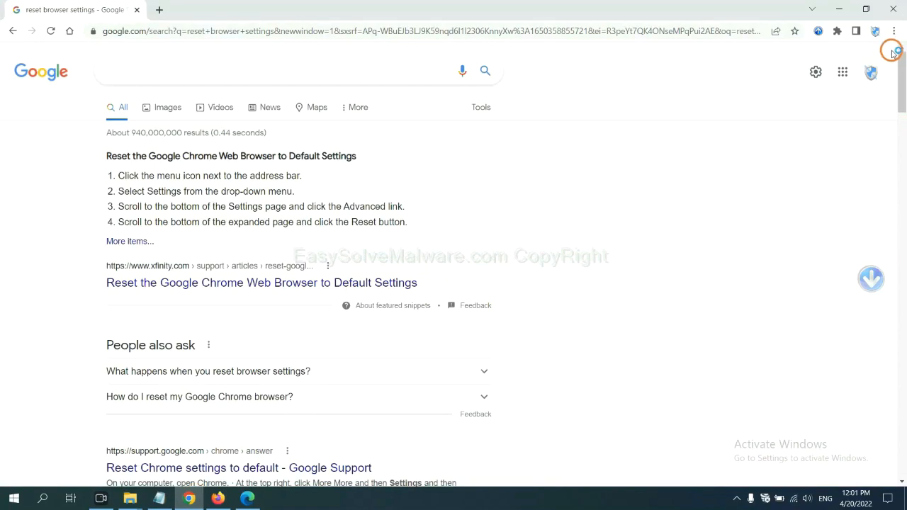
click(893, 30)
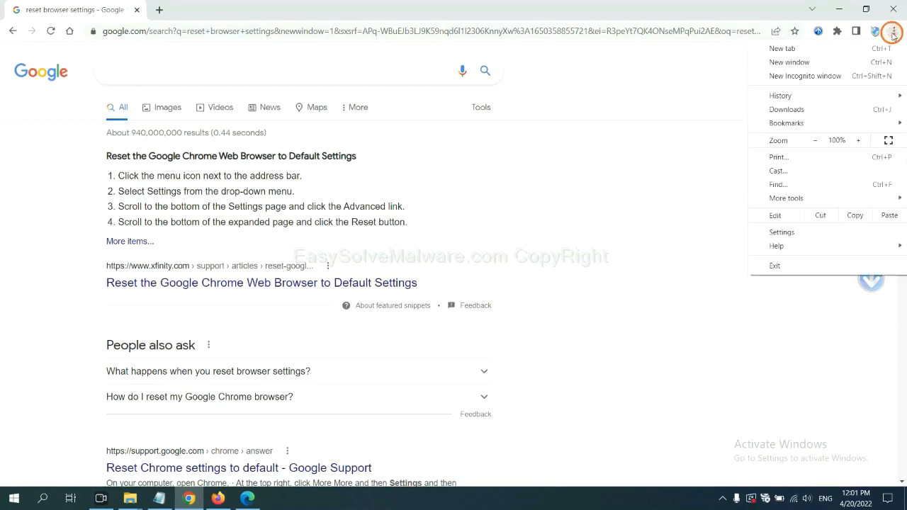
click(786, 199)
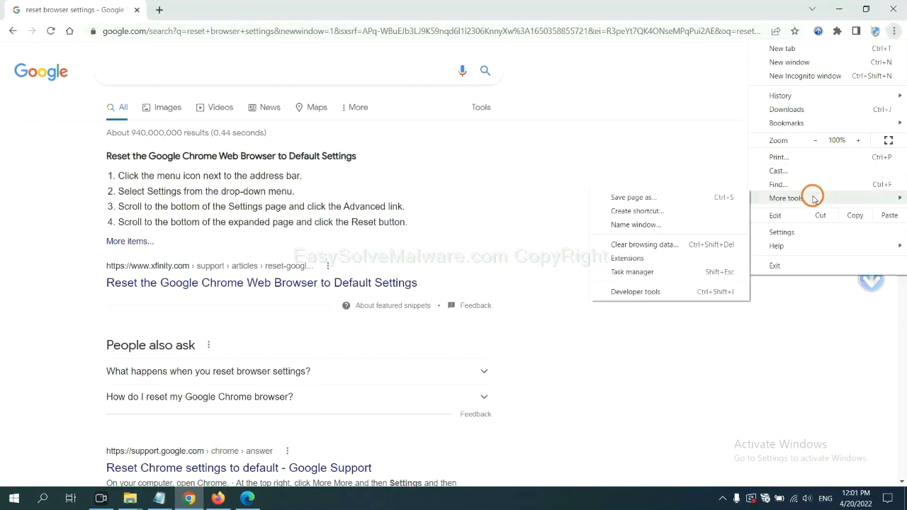
mouse_move(667, 254)
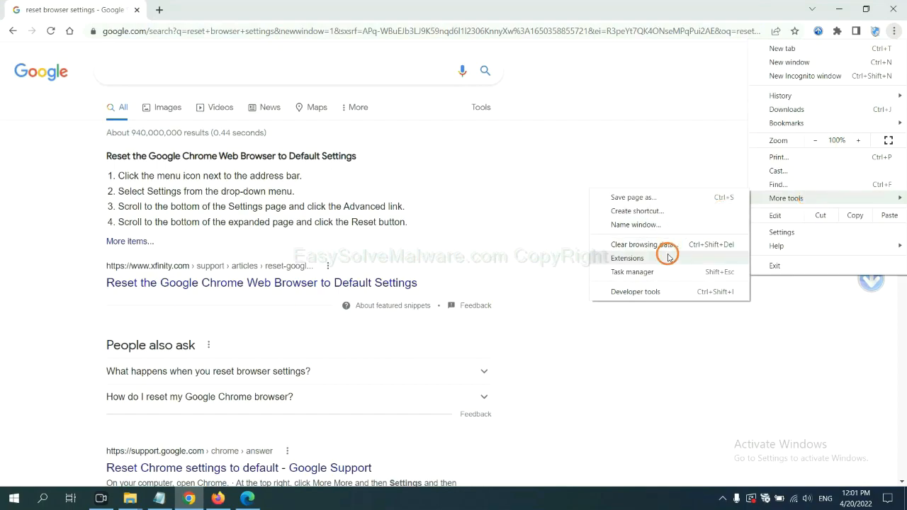
click(627, 258)
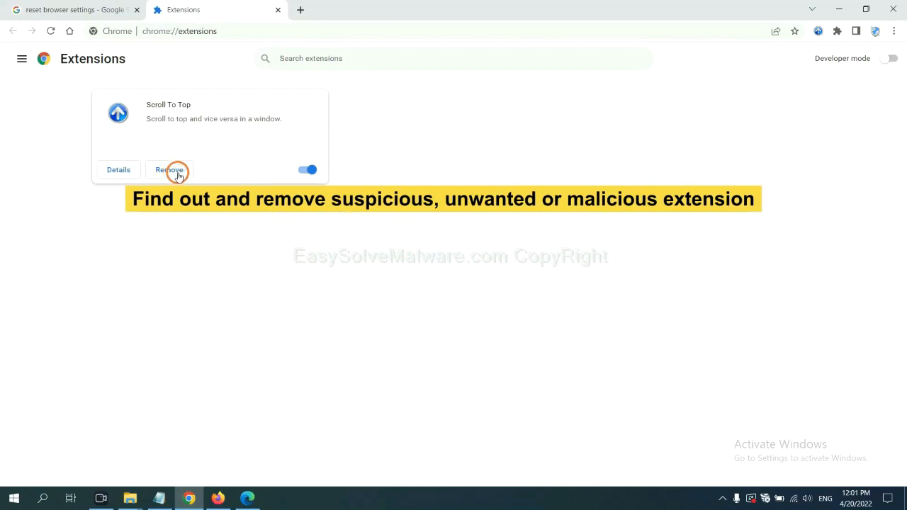
click(216, 497)
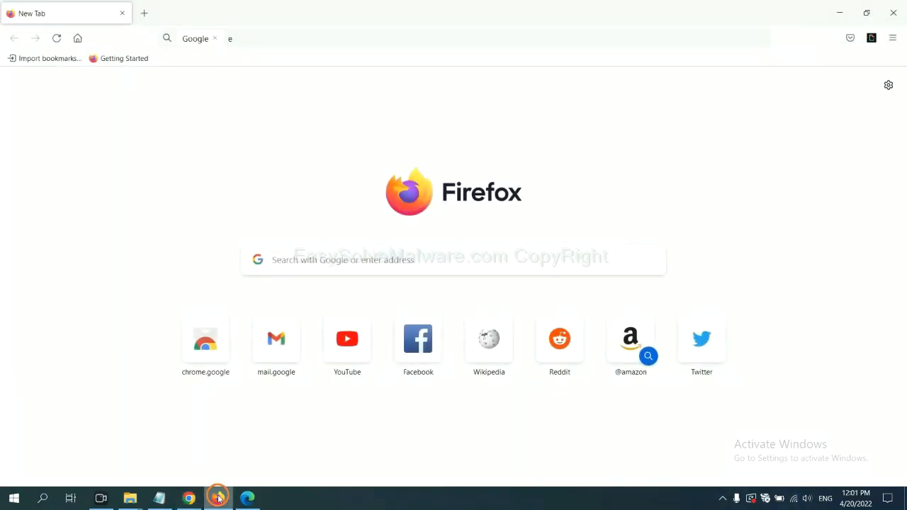
Open Firefox's Add-ons Manager and show the options for GIPHY for Firefox.
click(892, 38)
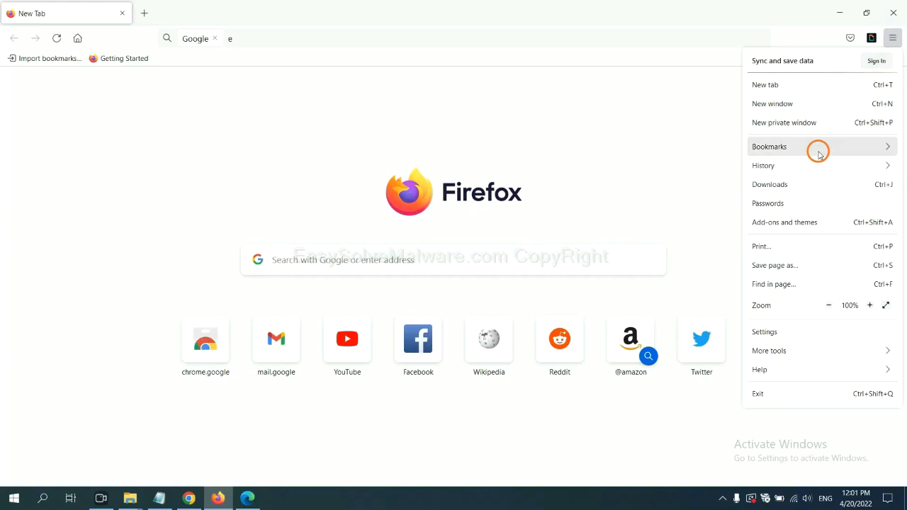
mouse_move(791, 226)
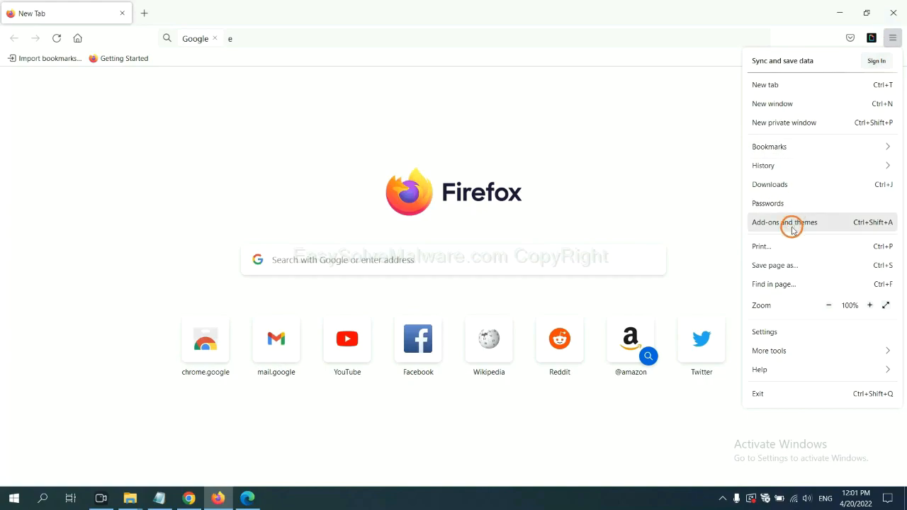
click(792, 222)
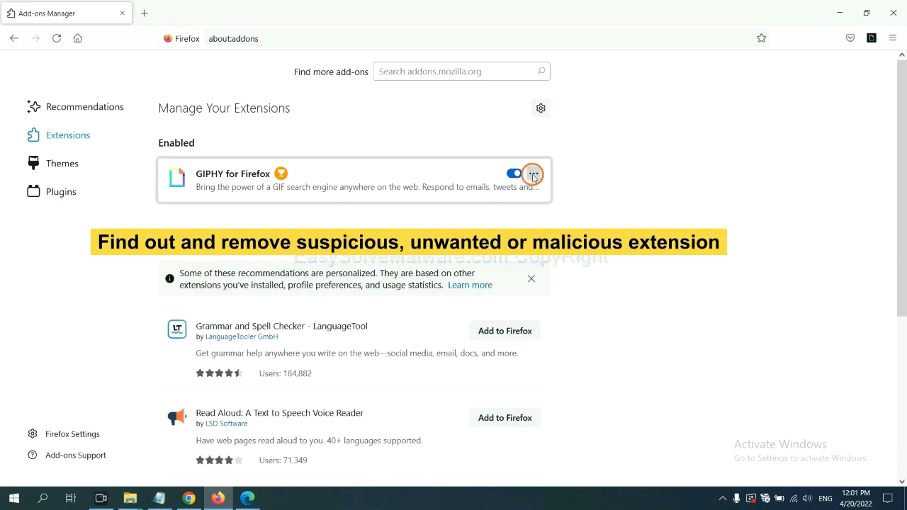
click(533, 173)
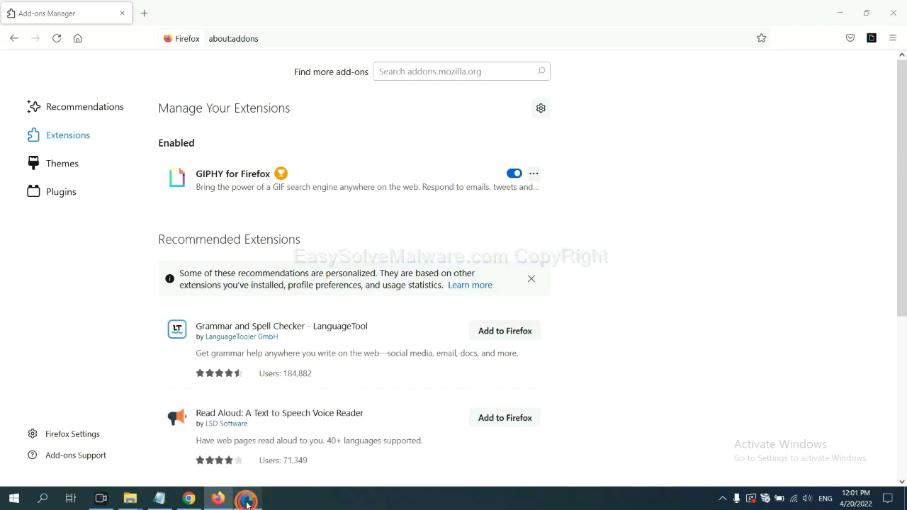
Remove ArcVpn Free Fast VPN Proxy from Edge's extensions, then open the removal notes.
click(246, 498)
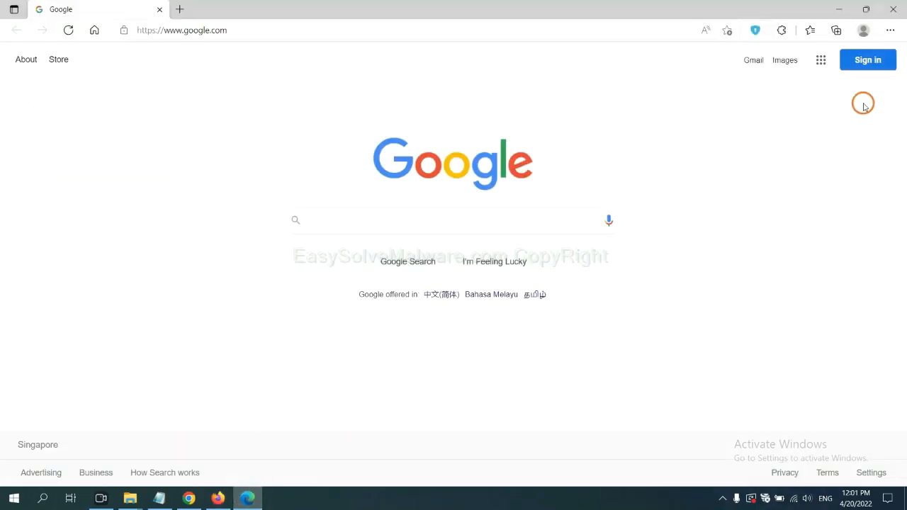
click(890, 30)
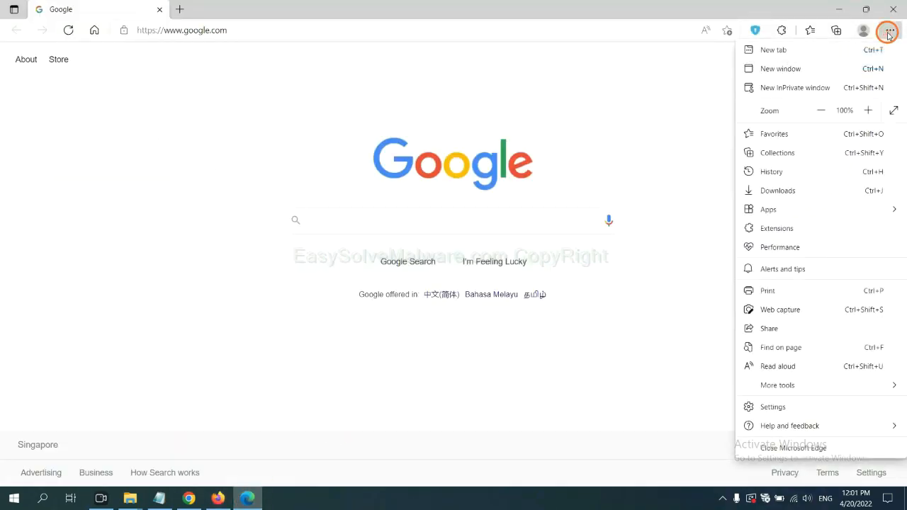
mouse_move(780, 223)
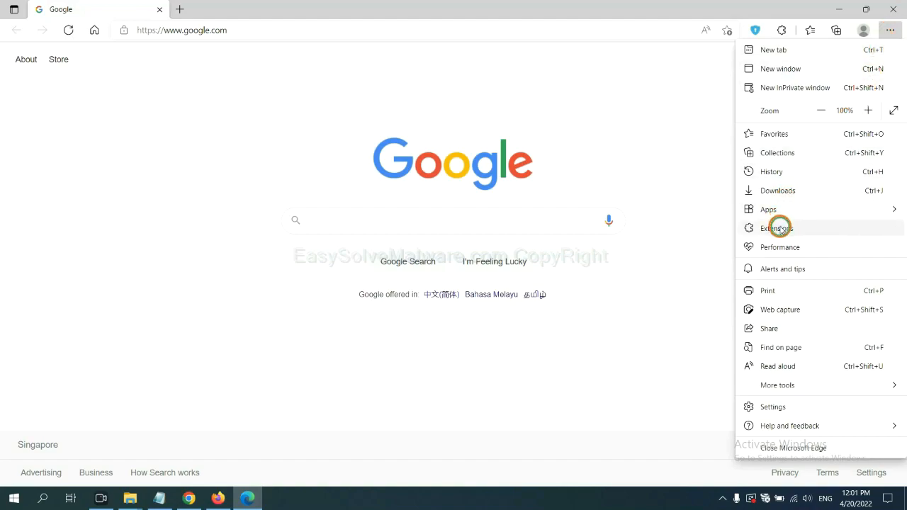
click(777, 228)
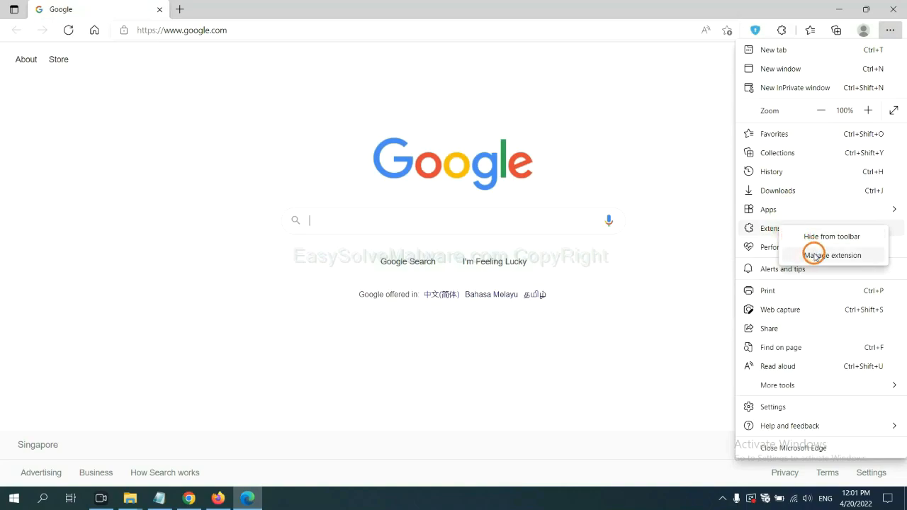
click(832, 255)
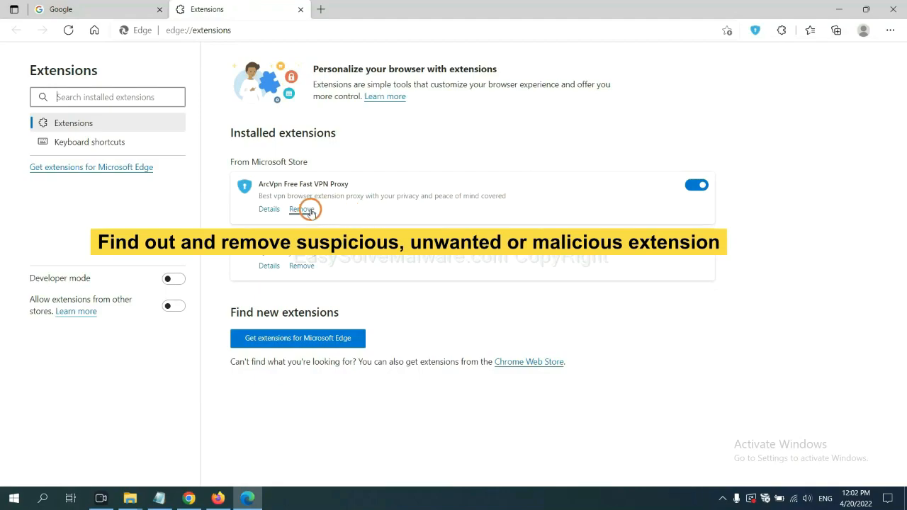
click(302, 208)
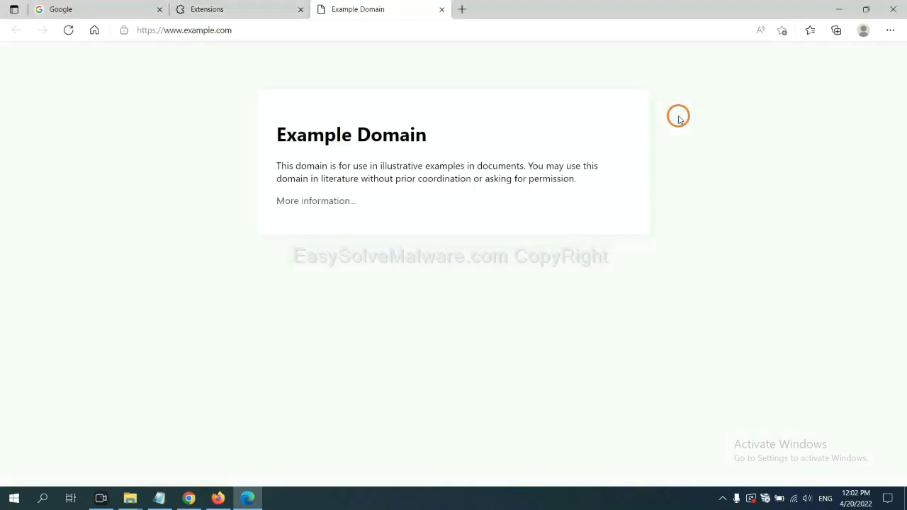
mouse_move(696, 279)
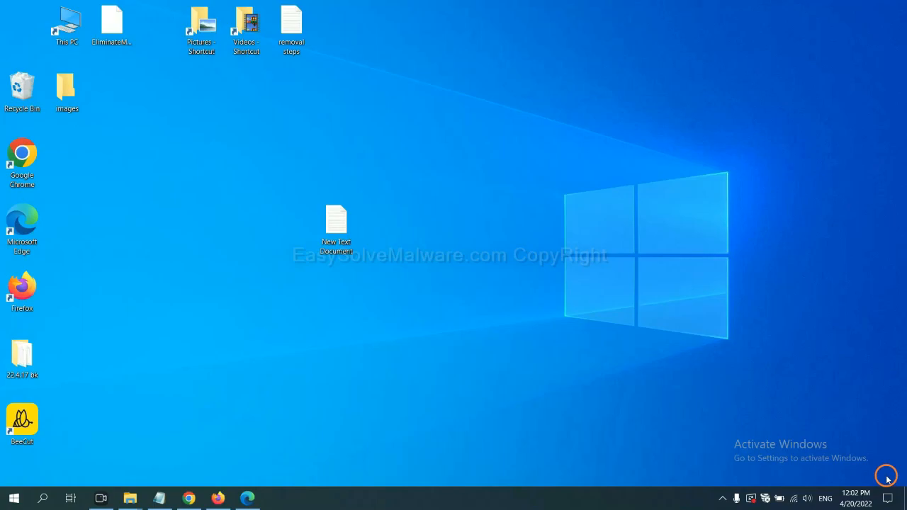
double_click(336, 219)
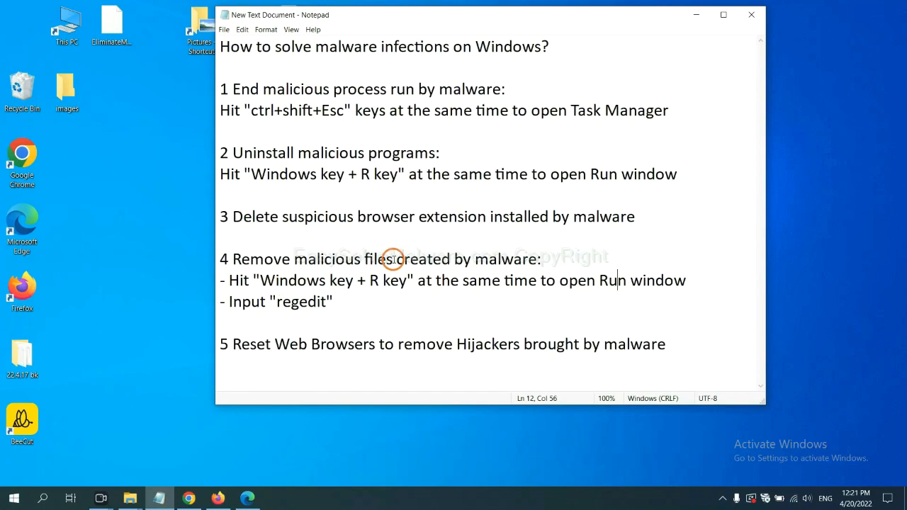
mouse_move(234, 279)
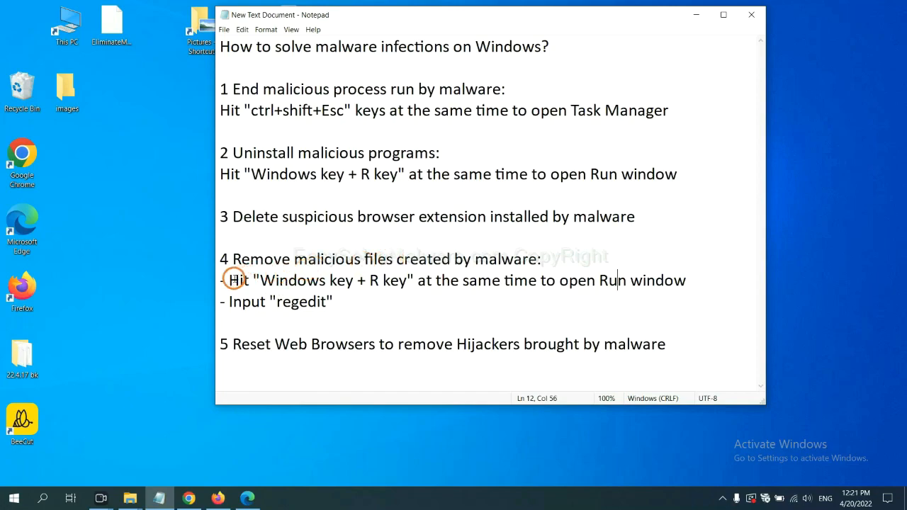
Highlight the Win+R instruction in the notes and enter regedit in Run.
drag(229, 279, 409, 280)
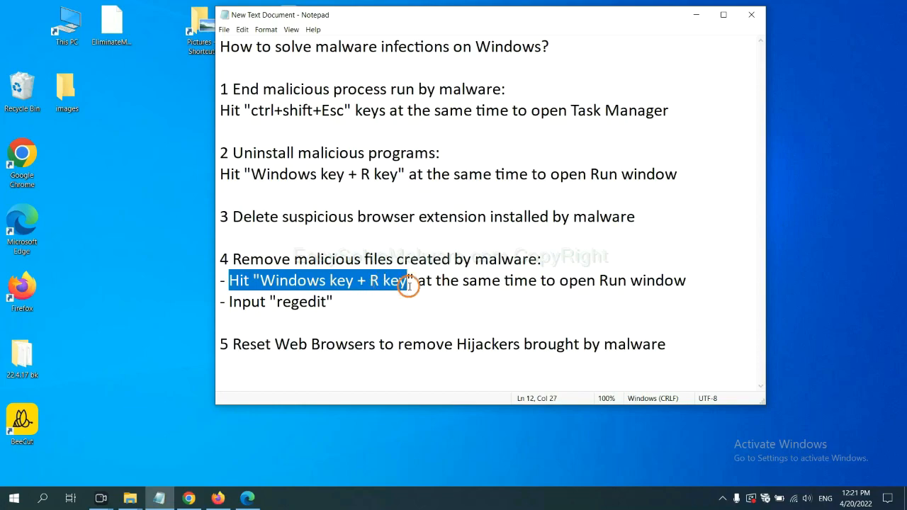
click(526, 286)
text(regedit)
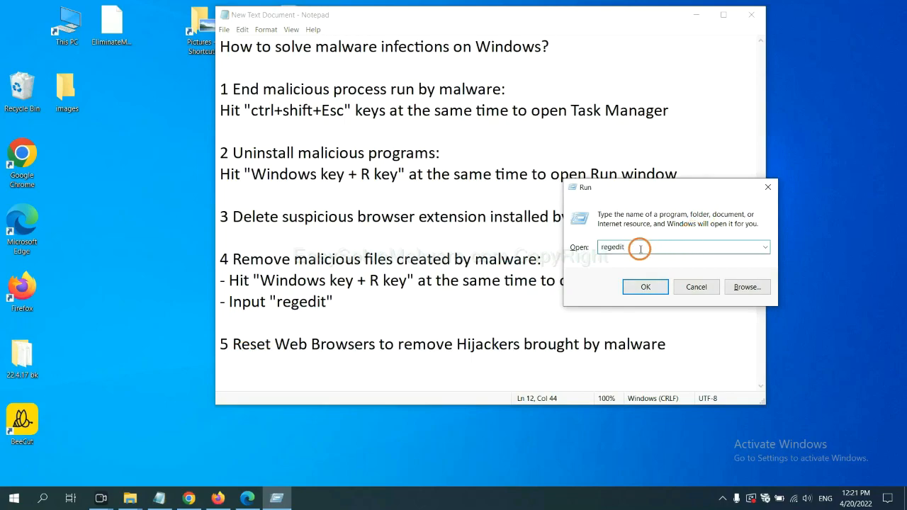
Search the registry for BeeCut.exe and land on the FEATURE_BROWSER_EMULATION key.
click(645, 286)
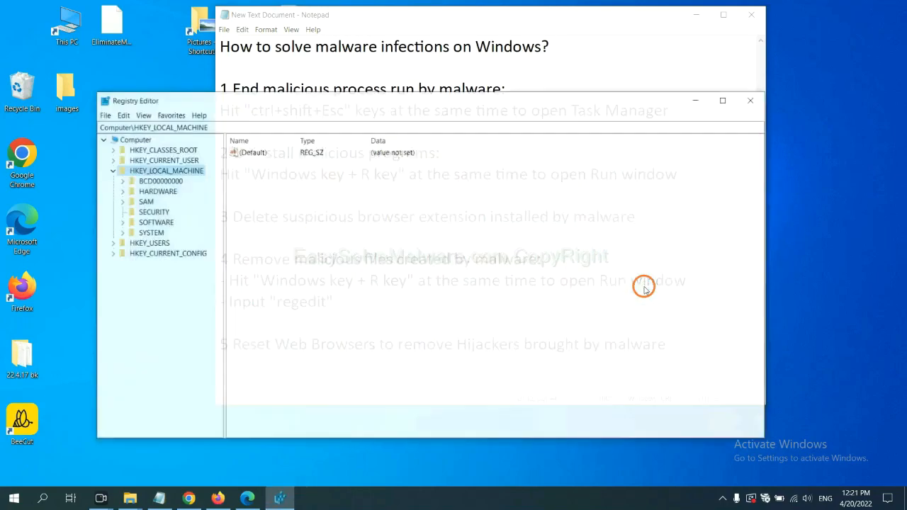
click(128, 114)
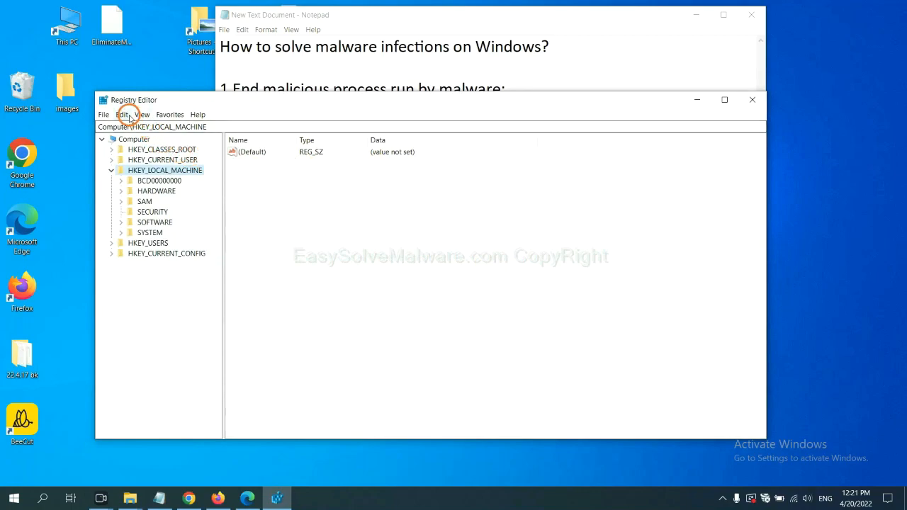
click(123, 114)
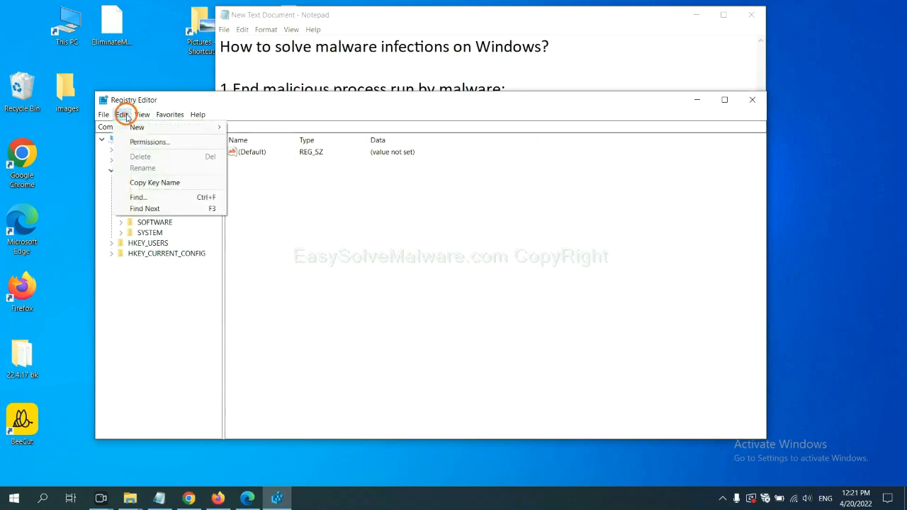
mouse_move(138, 197)
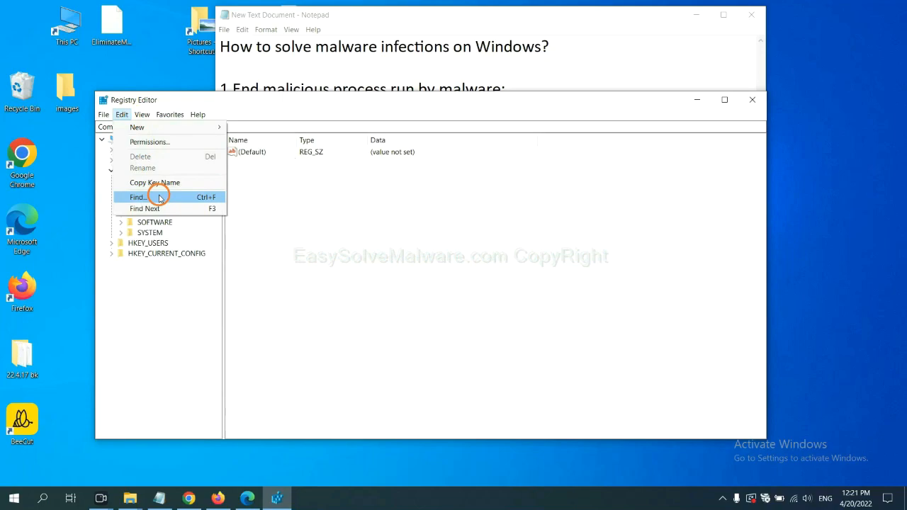
click(137, 197)
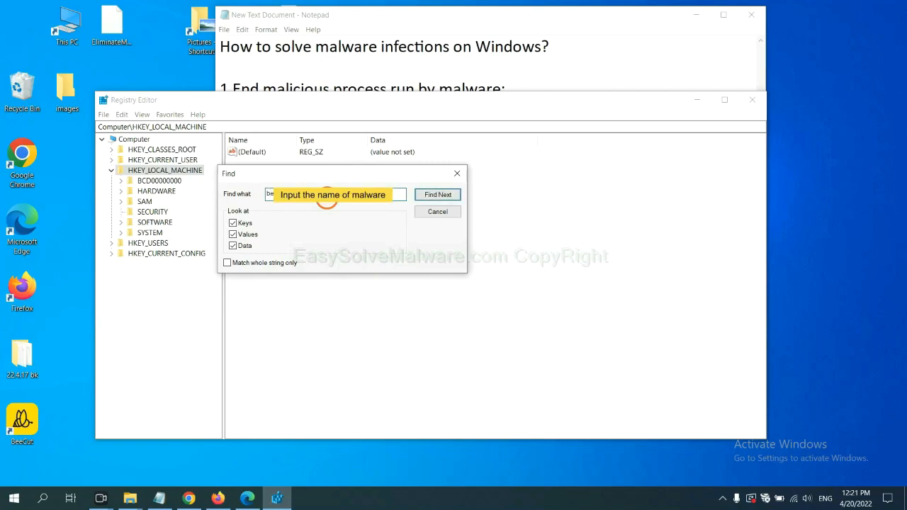
click(437, 195)
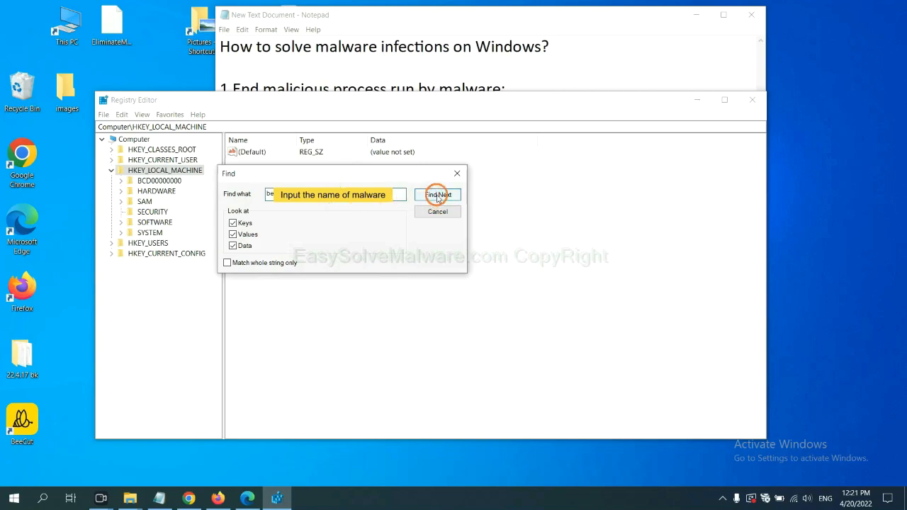
click(437, 195)
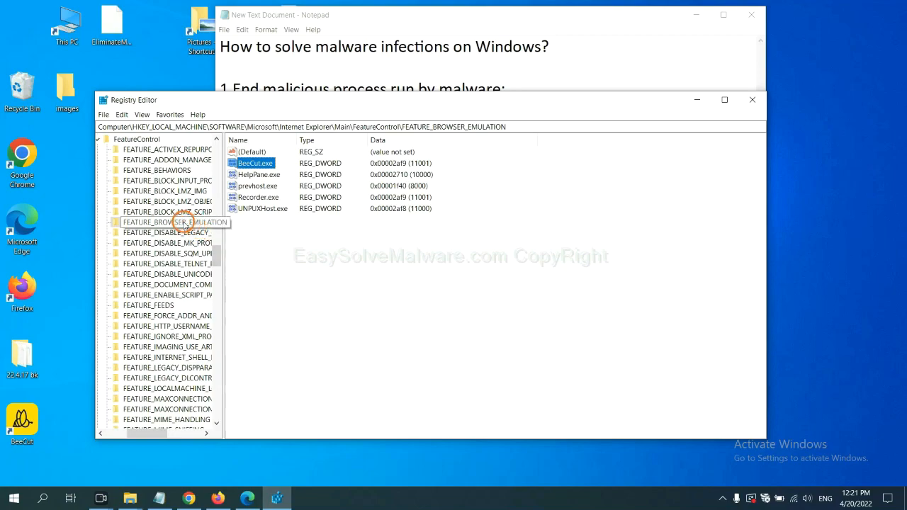
Bring up the context menu for the FEATURE_BROWSER_EMULATION key holding BeeCut.exe.
right_click(187, 222)
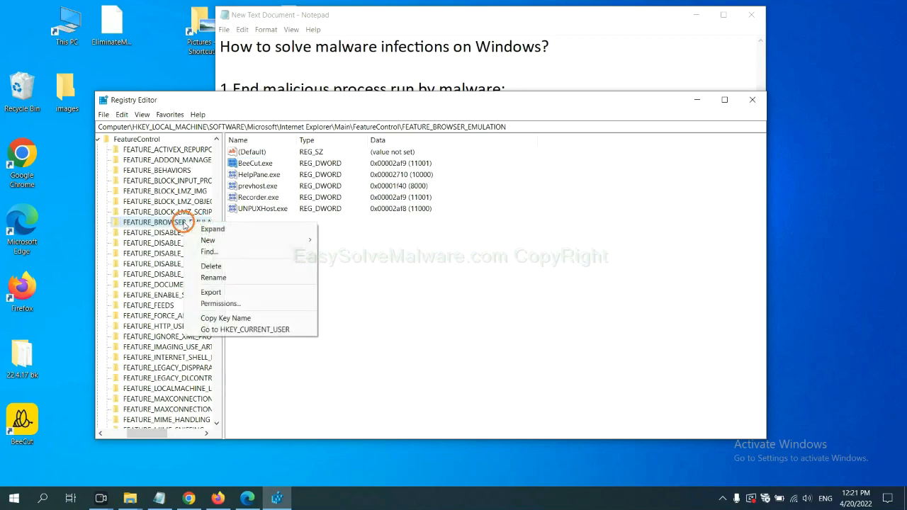
mouse_move(211, 266)
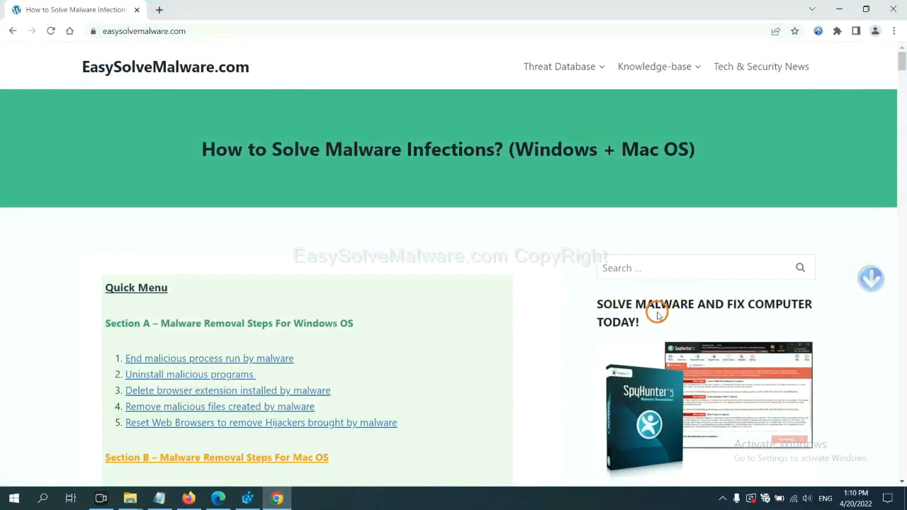
Scroll through the EasySolveMalware Quick Menu removal steps.
scroll(down, 3)
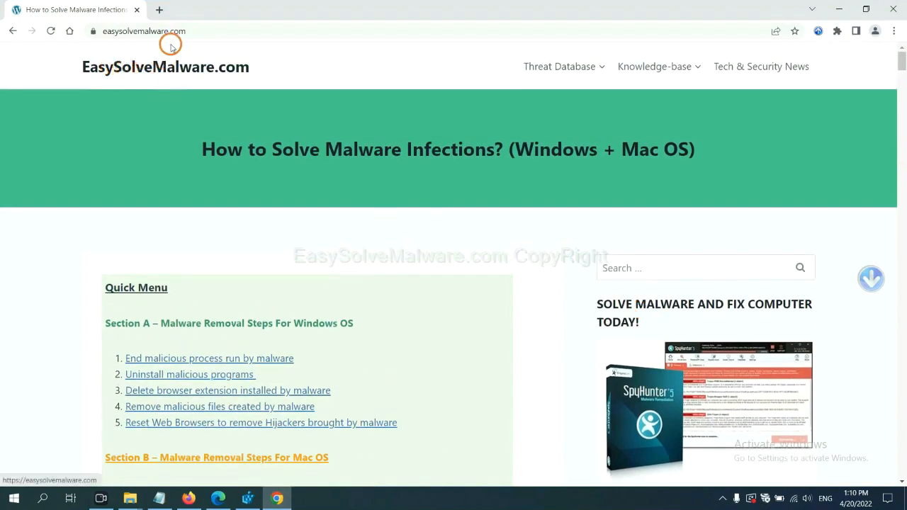
scroll(down, 3)
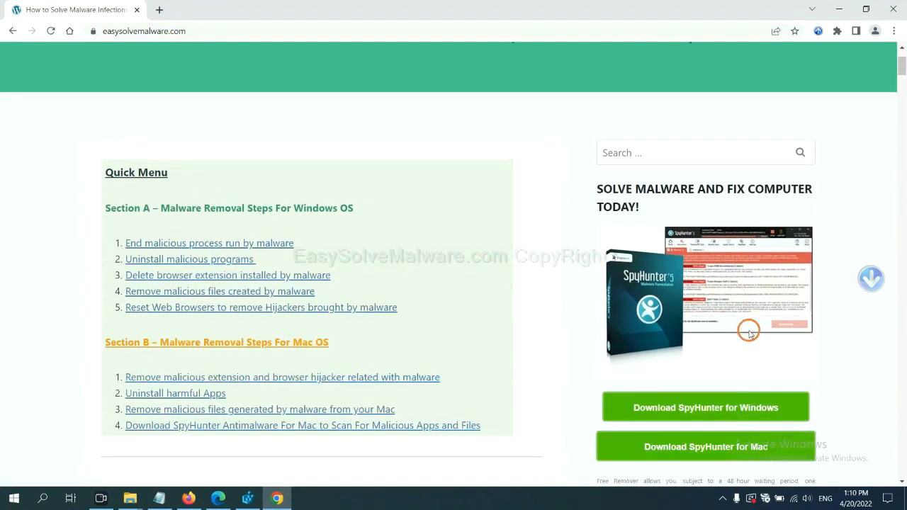
scroll(down, 3)
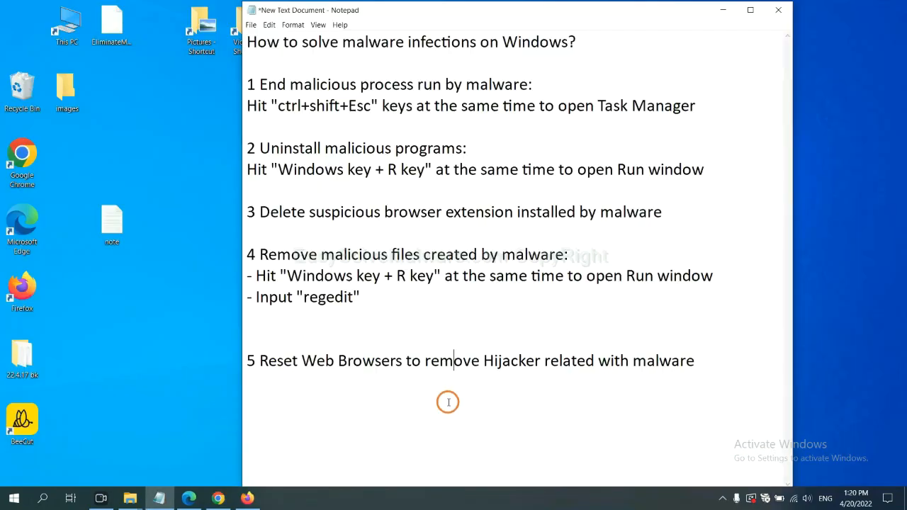
mouse_move(364, 381)
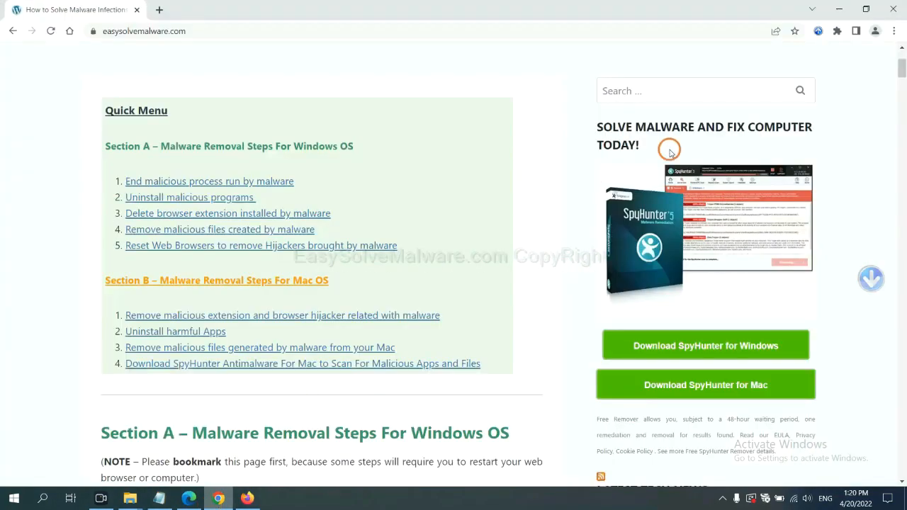
mouse_move(893, 31)
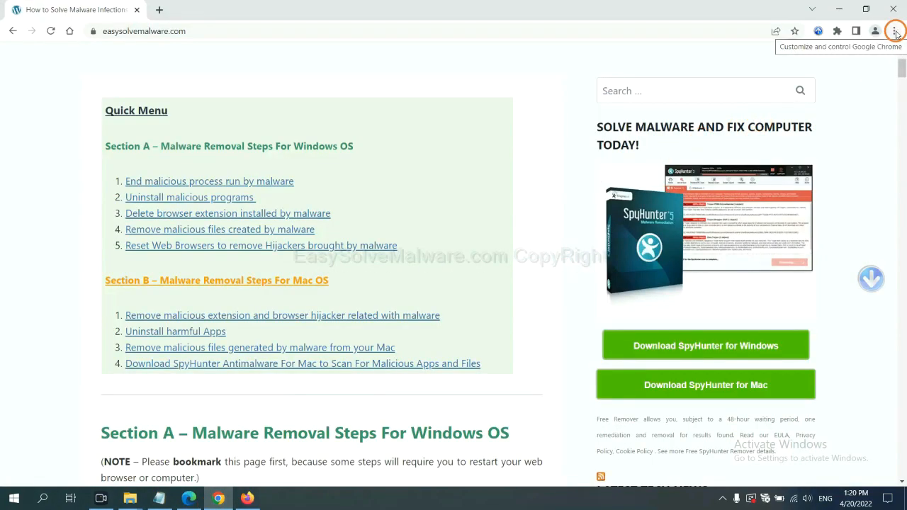
Open Chrome's settings and search them for 'reset'.
click(893, 31)
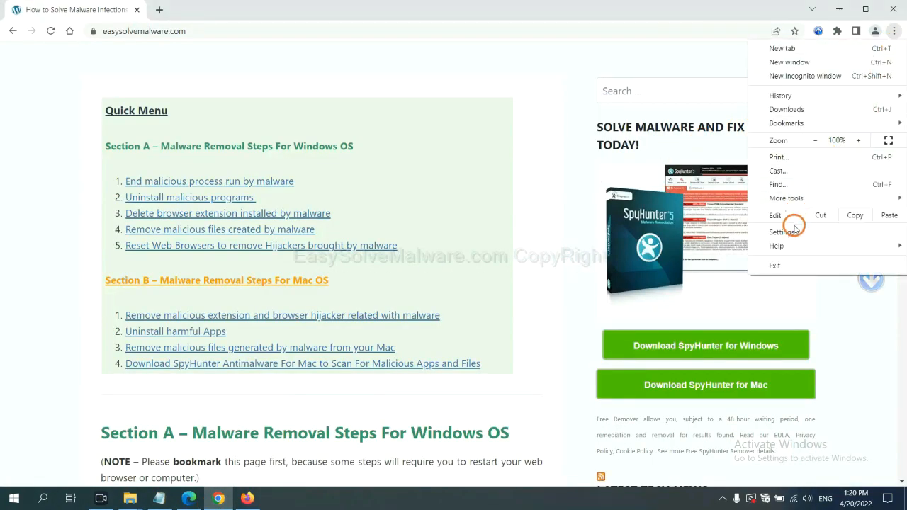
click(781, 232)
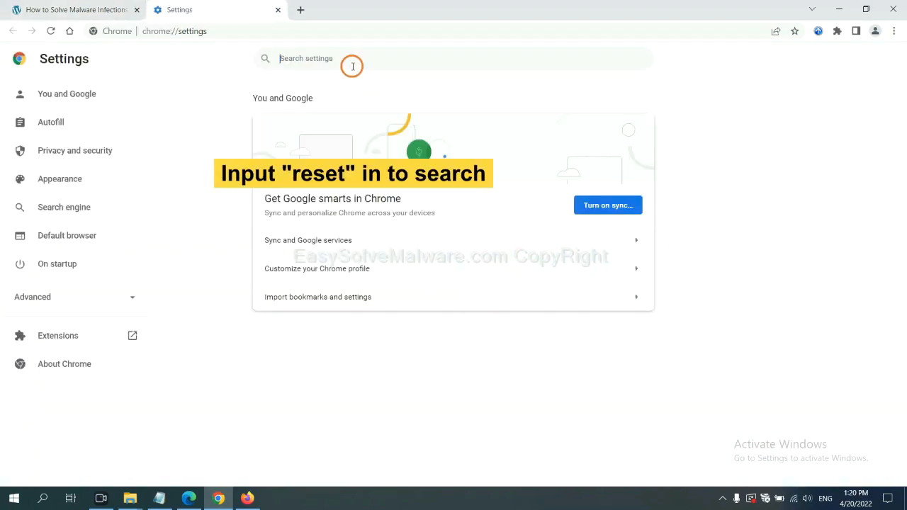
text(reset)
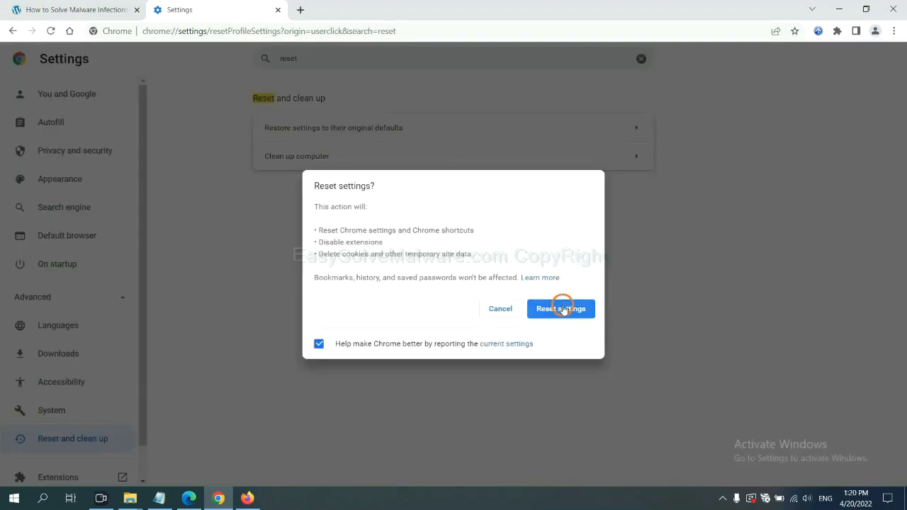
mouse_move(408, 373)
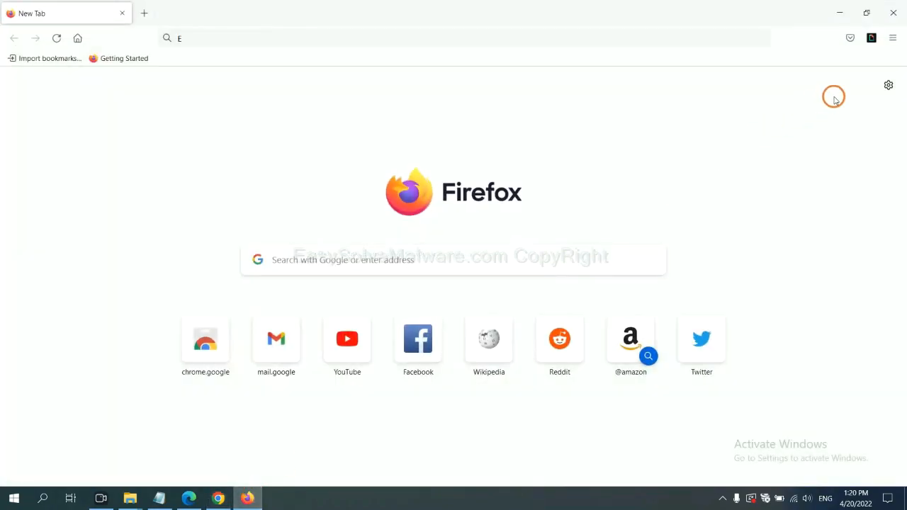
mouse_move(892, 38)
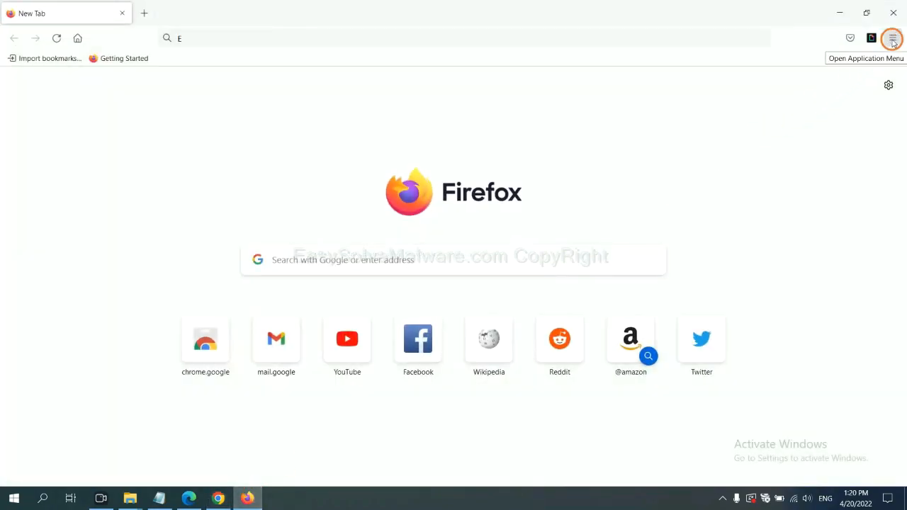
Open Firefox's Troubleshooting Information page and start Refresh Firefox.
click(890, 38)
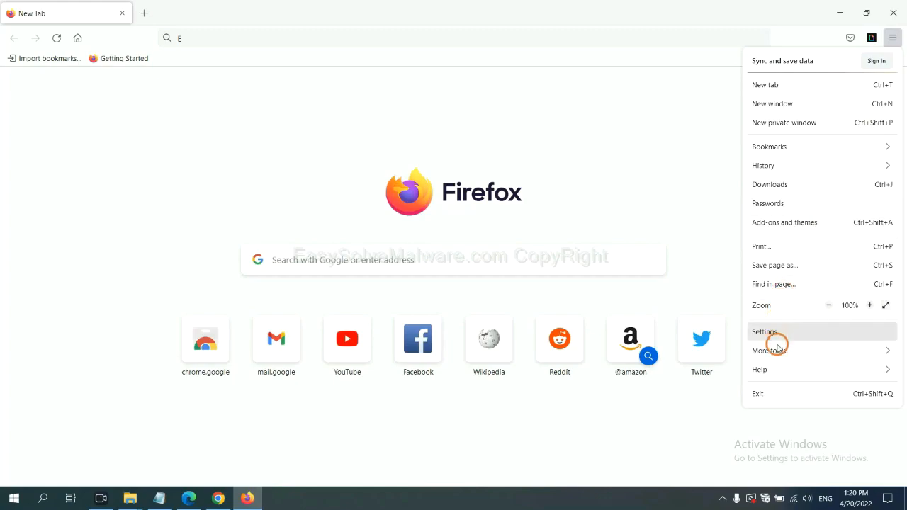
click(759, 369)
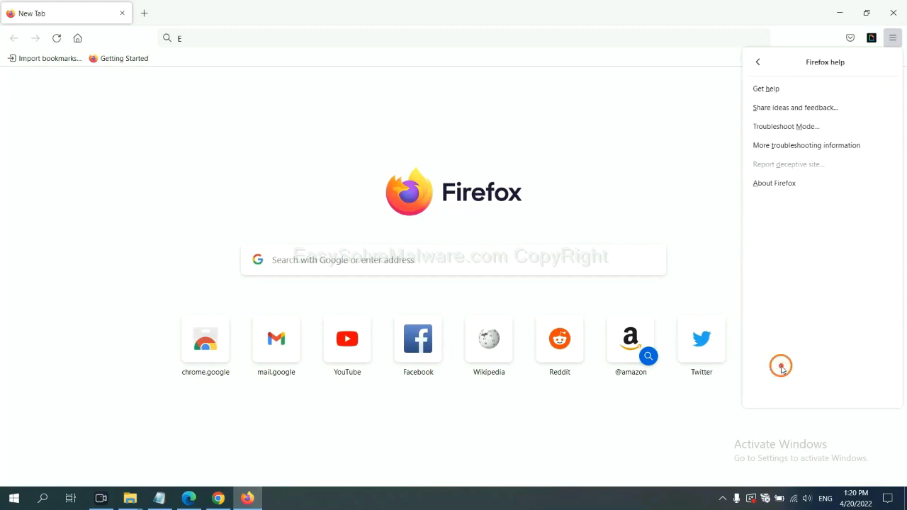
mouse_move(796, 145)
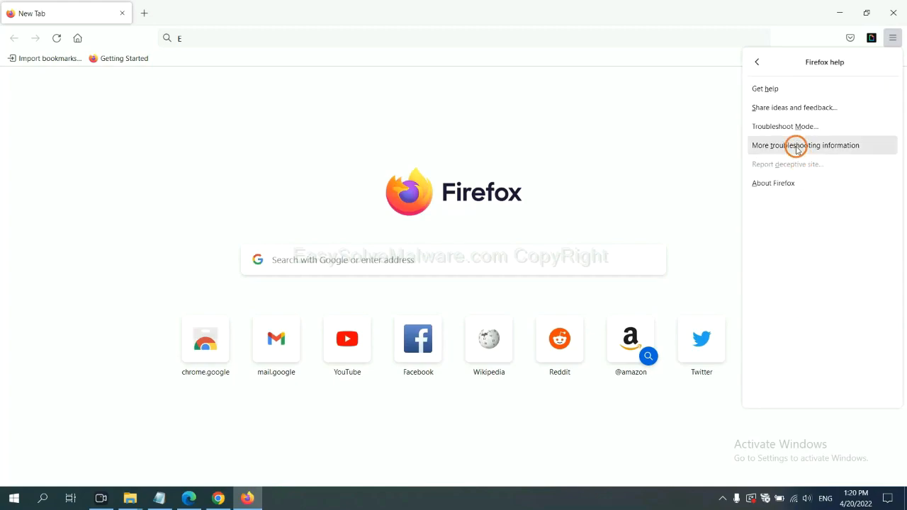
click(806, 145)
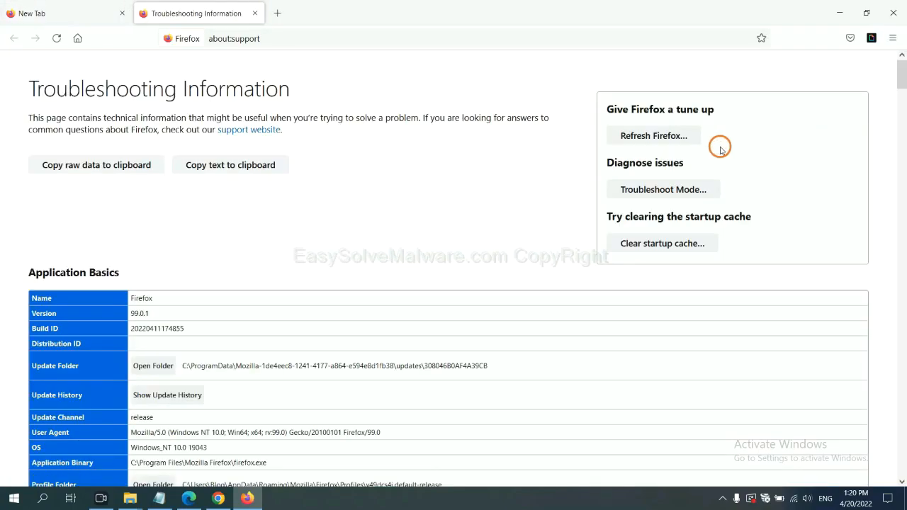
mouse_move(638, 136)
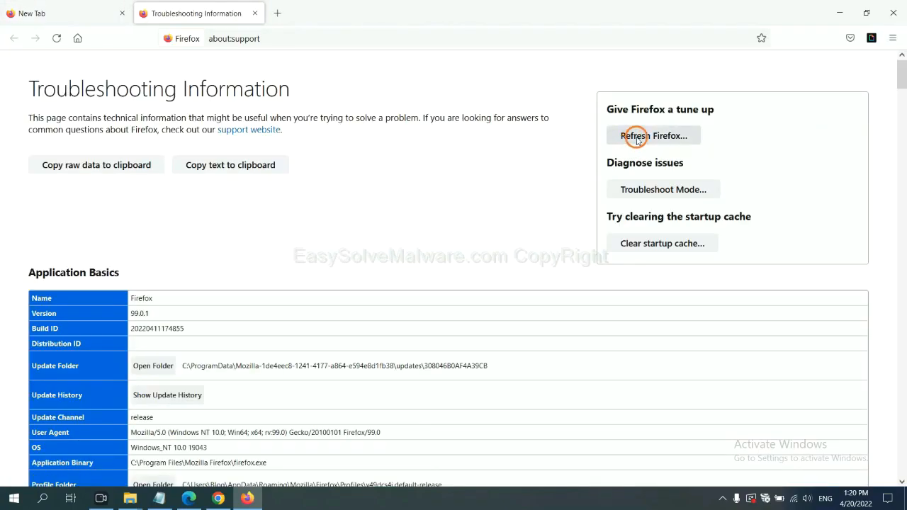
click(652, 135)
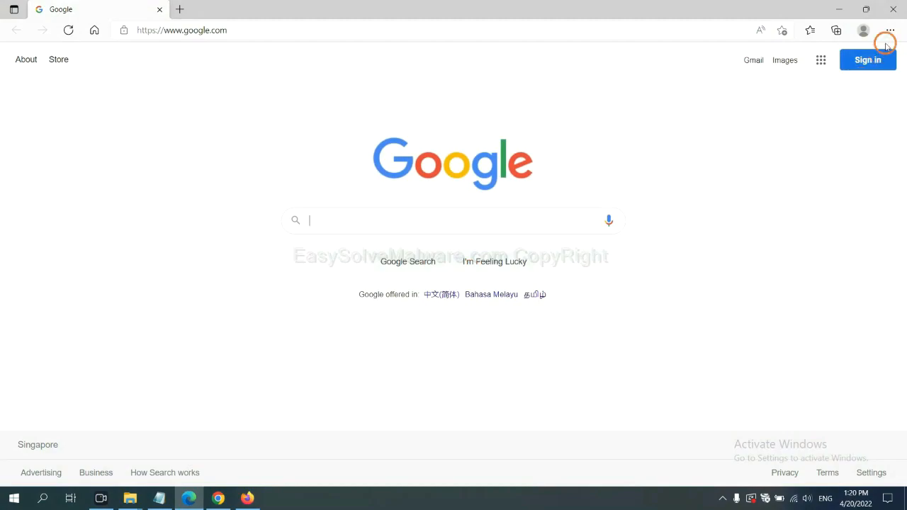
Open Edge Settings and search the settings for 're'.
click(891, 30)
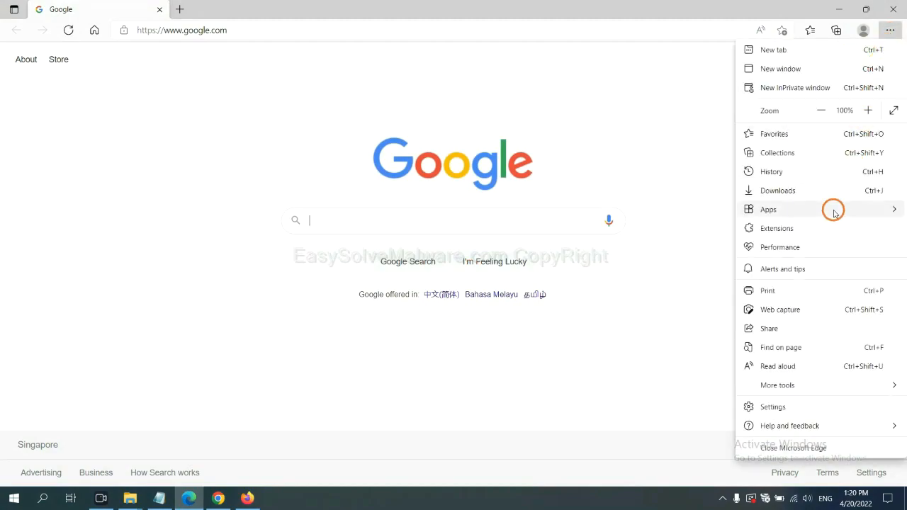
mouse_move(781, 407)
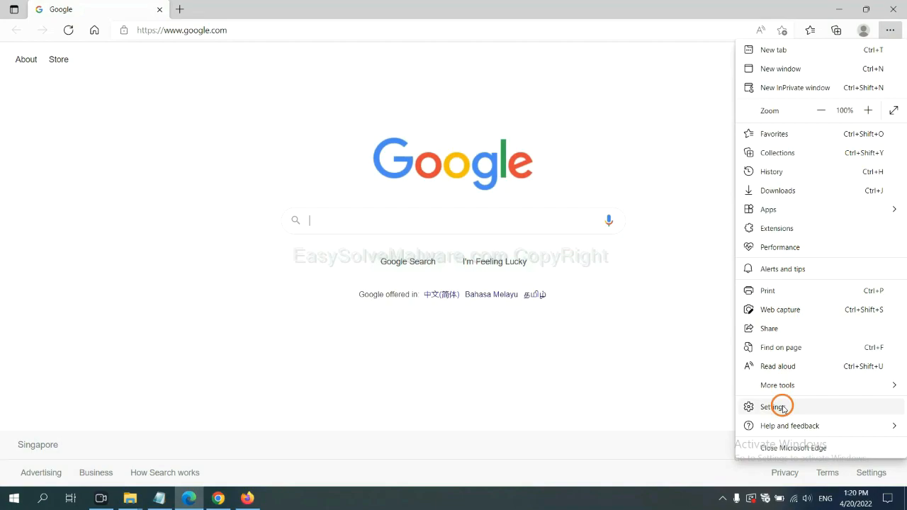
click(776, 406)
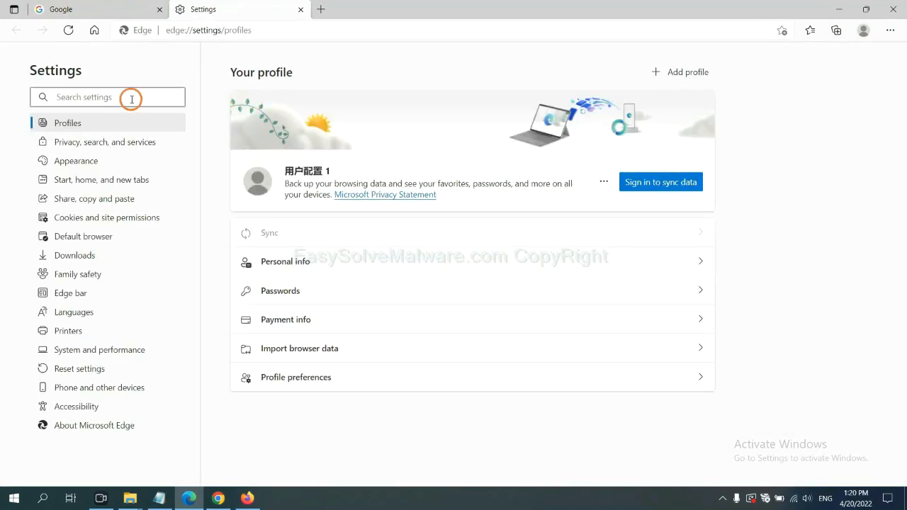
text(re)
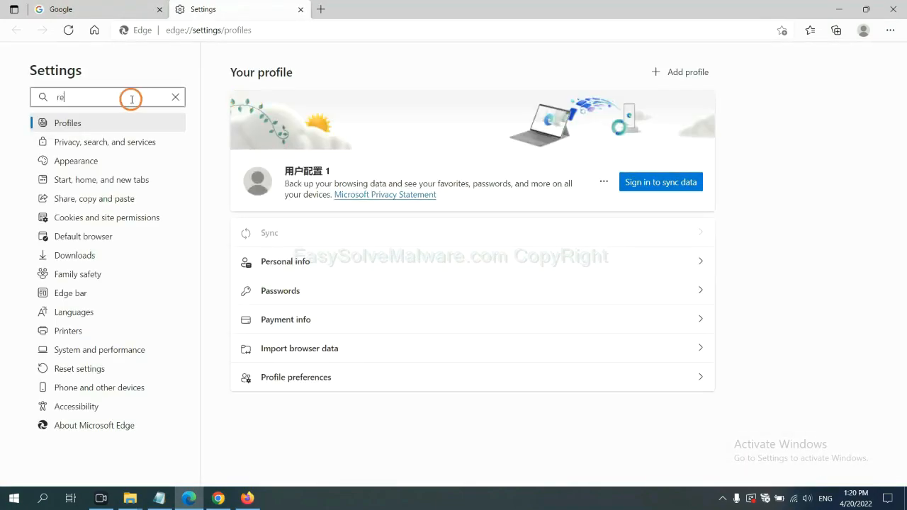